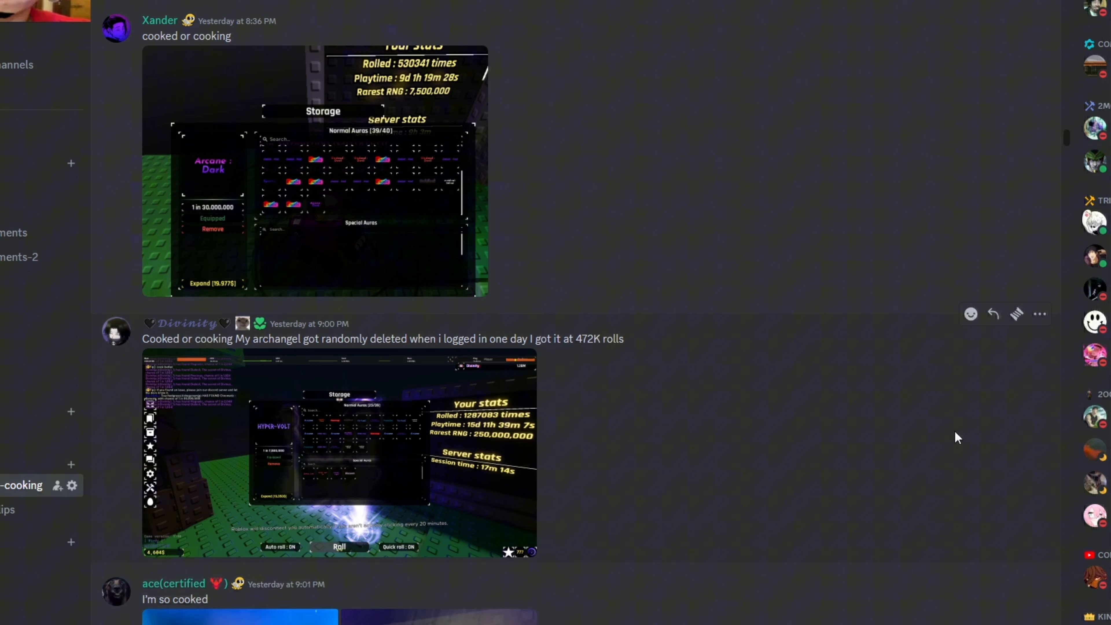
pyautogui.moveTo(1036, 468)
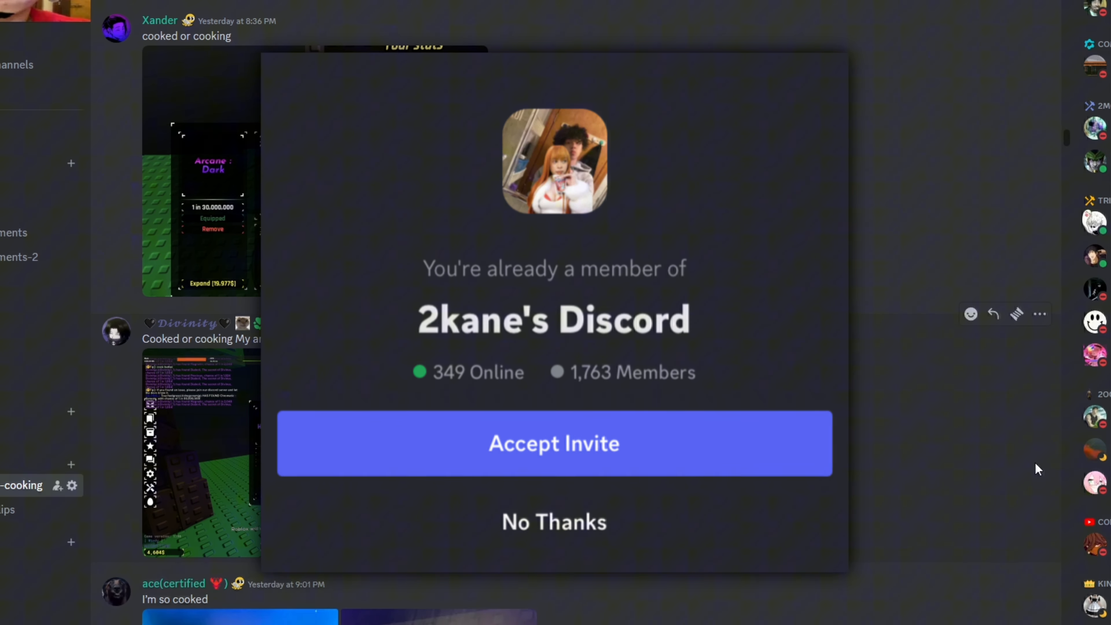
# - Dismiss the server invite and scroll down to the annotated B+ aura storage screenshot
pyautogui.click(554, 522)
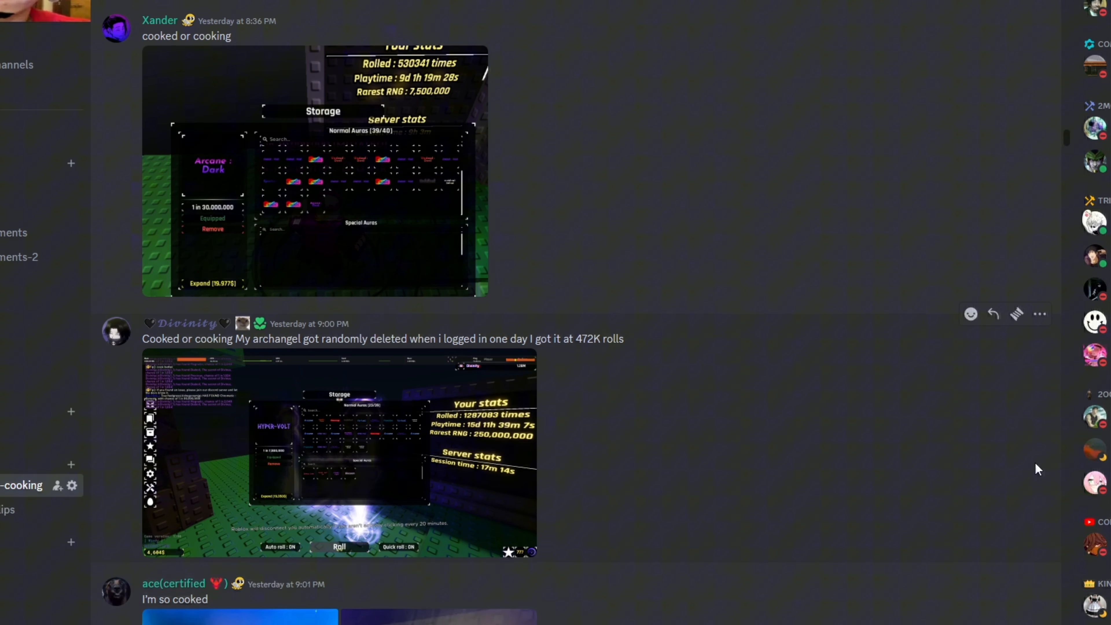
pyautogui.scroll(-3)
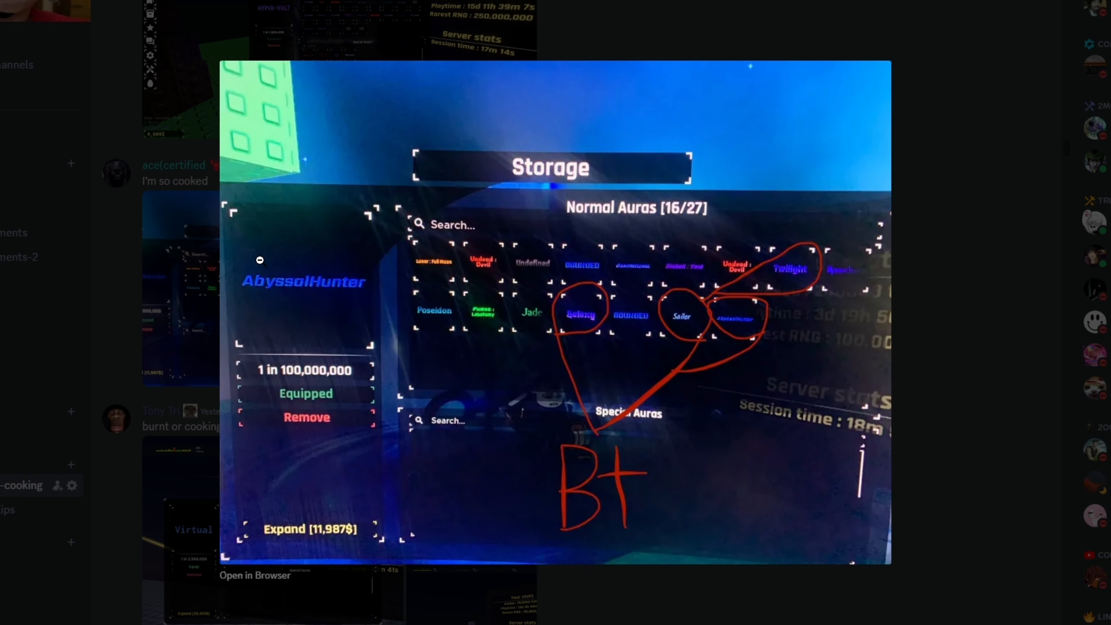
pyautogui.moveTo(574, 297)
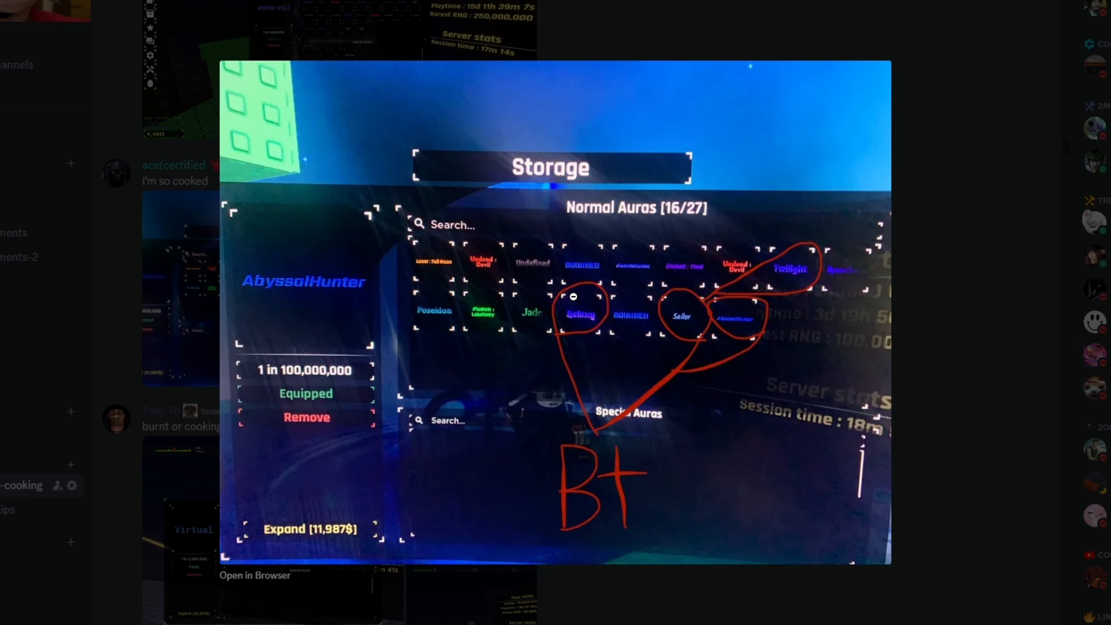
pyautogui.moveTo(804, 239)
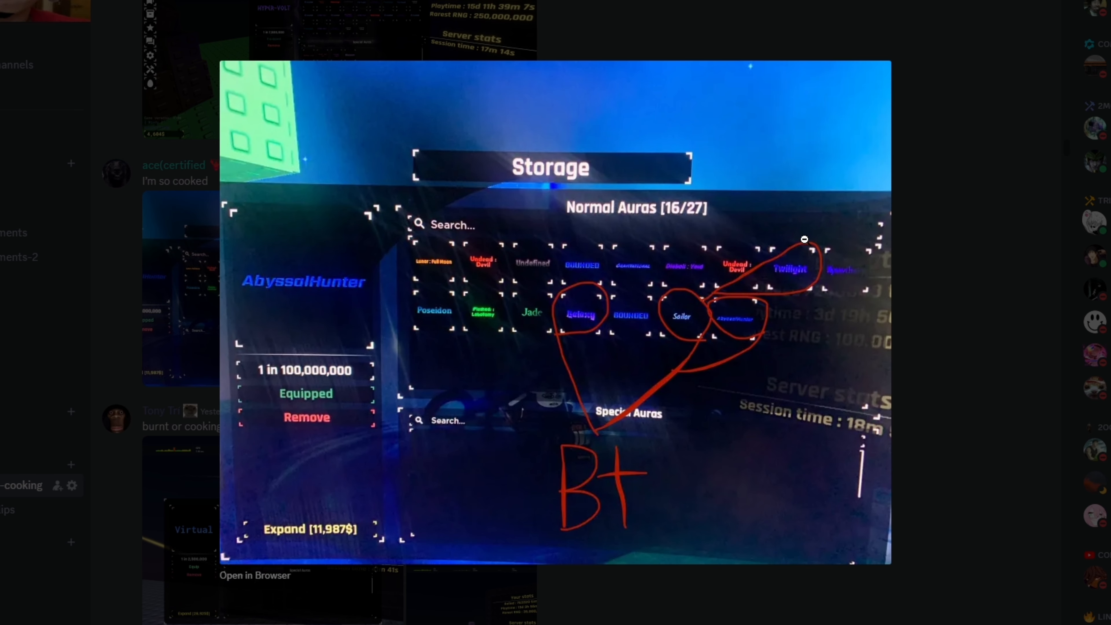
pyautogui.moveTo(676, 417)
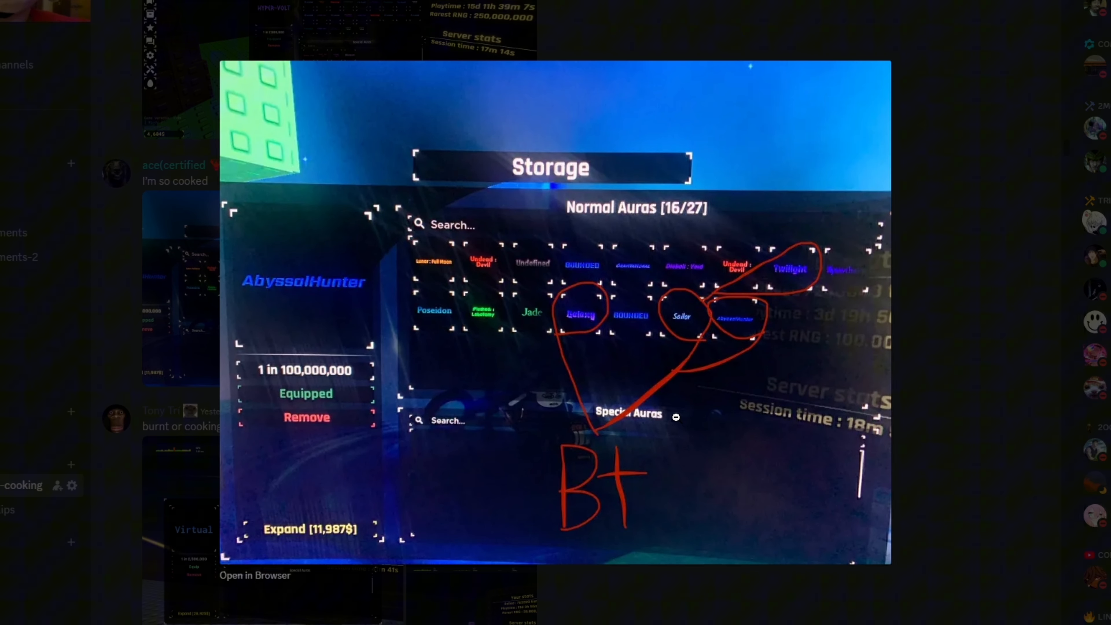
pyautogui.moveTo(621, 415)
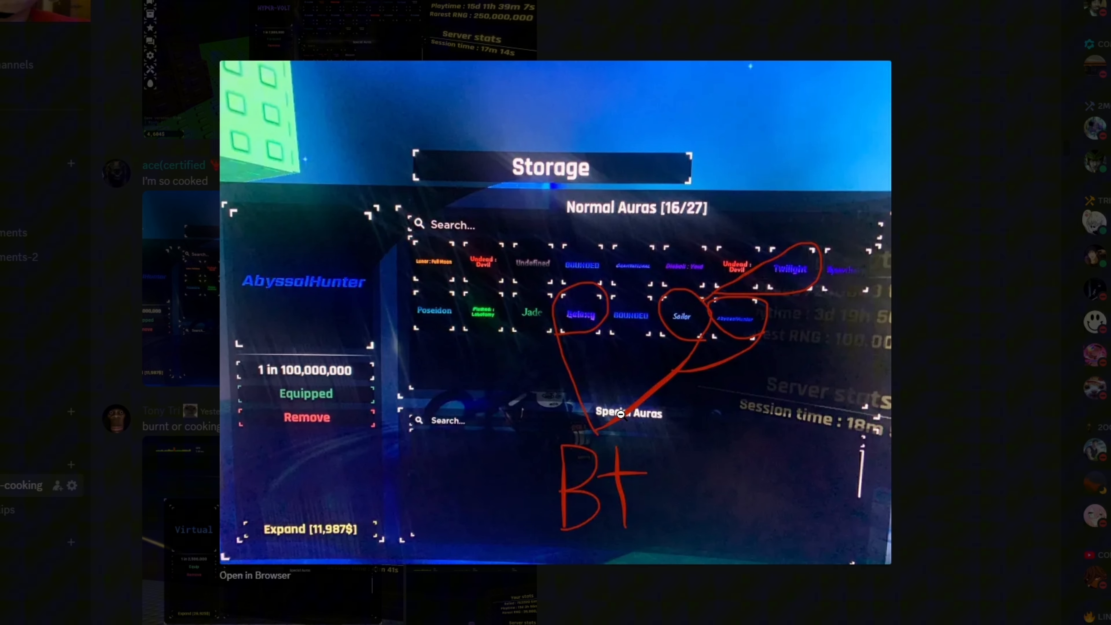
pyautogui.moveTo(290, 285)
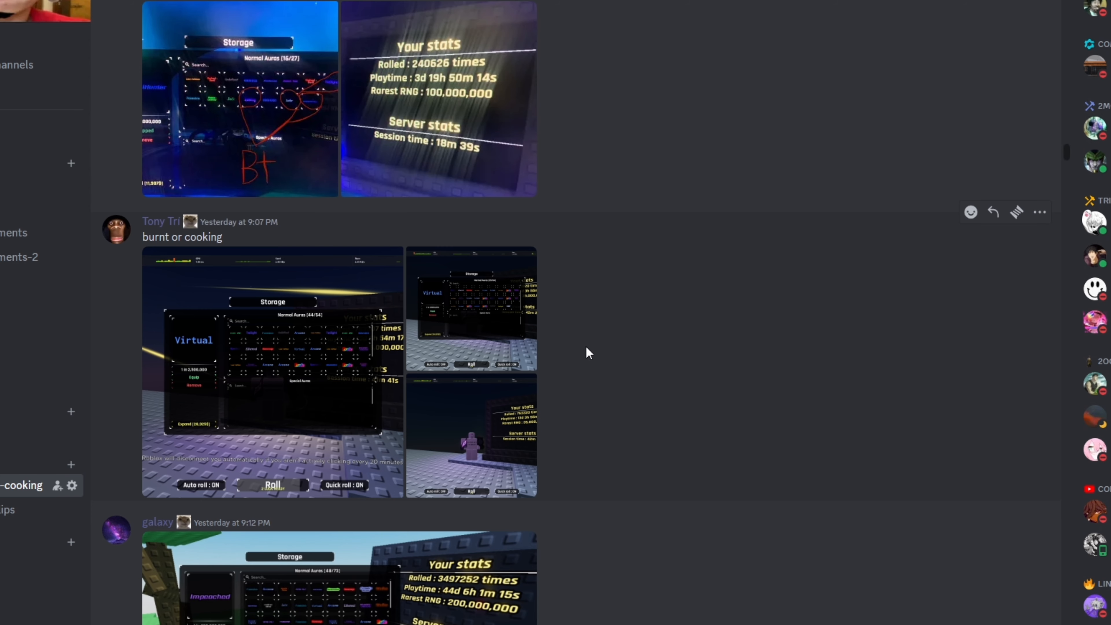
pyautogui.moveTo(125, 253)
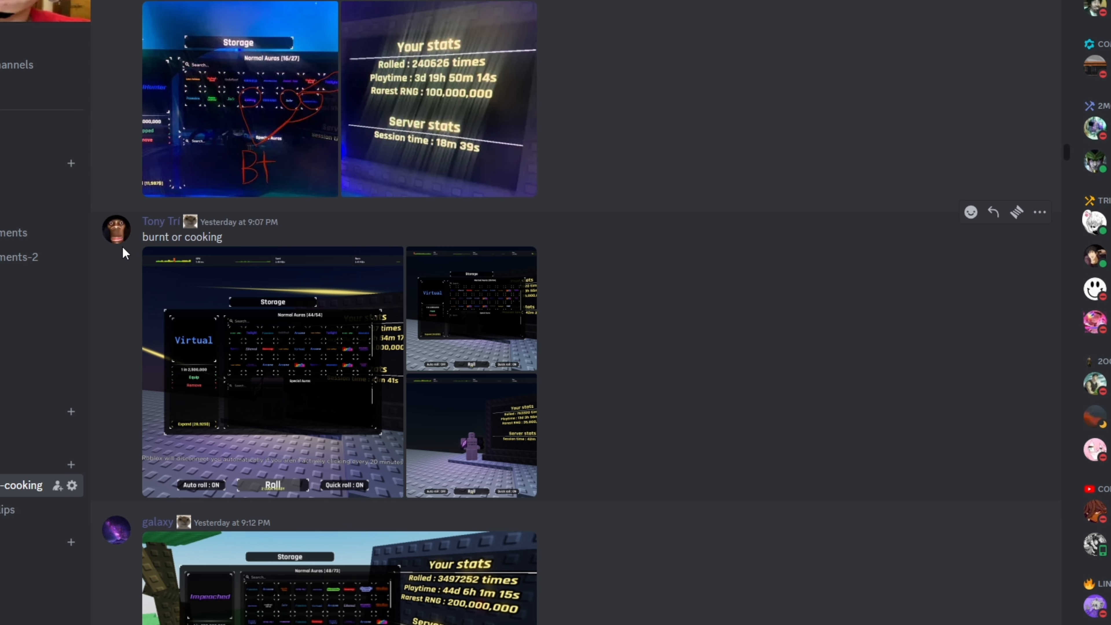
# - Enlarge the burnt or cooking post's Virtual aura storage screenshot (44 of 54 auras)
pyautogui.click(160, 221)
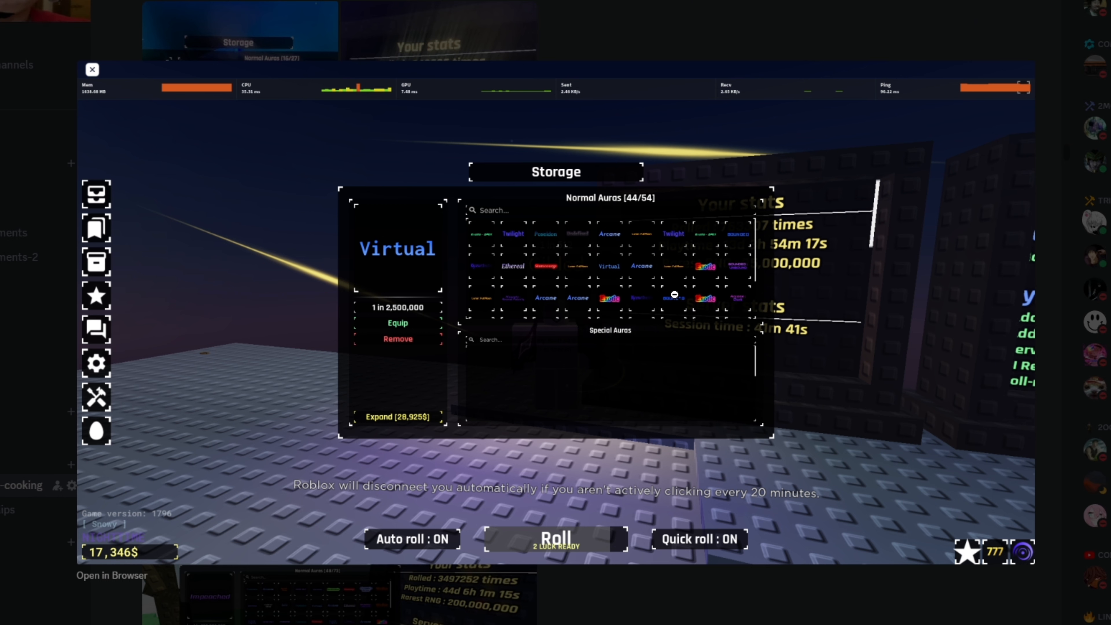
# - Browse the post's stats and storage screenshots, ending on the 35 of 54 normal auras page
pyautogui.click(411, 540)
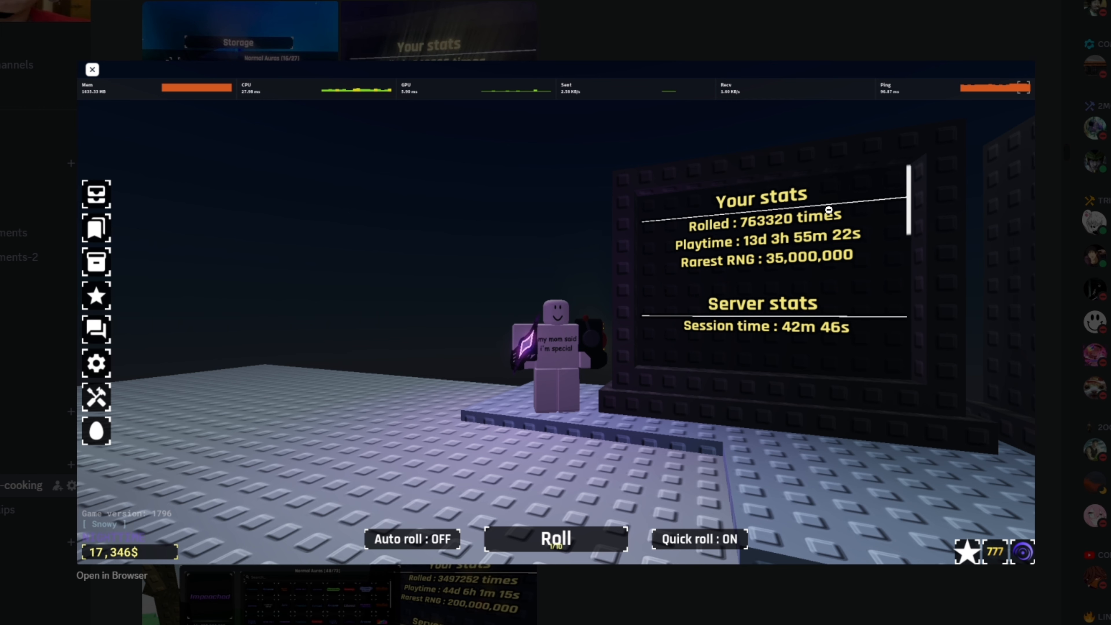
pyautogui.moveTo(313, 354)
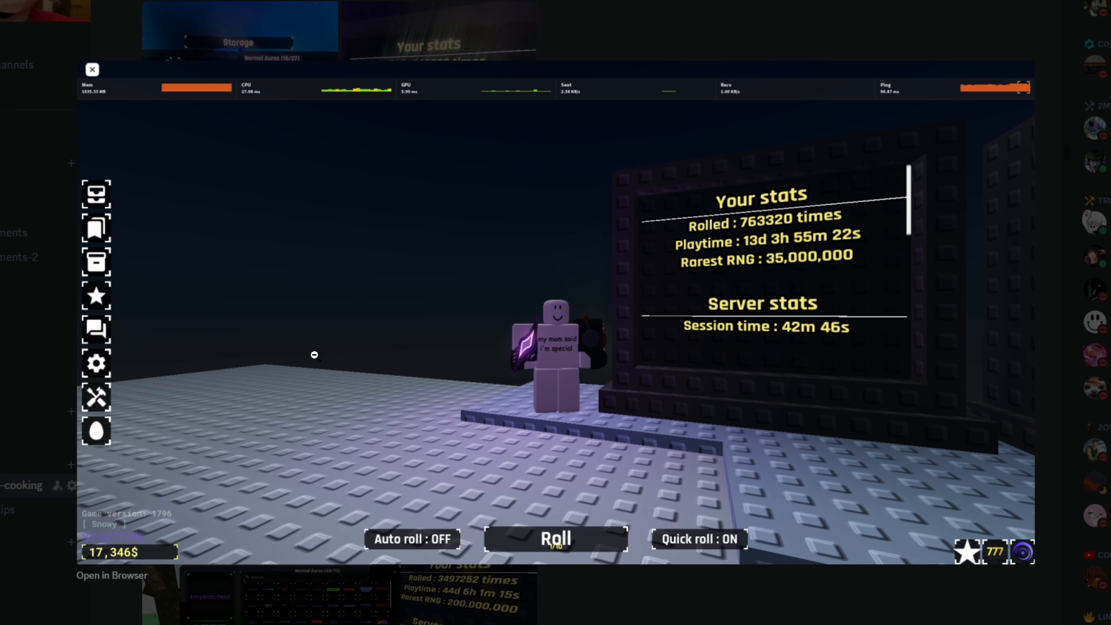
pyautogui.moveTo(325, 366)
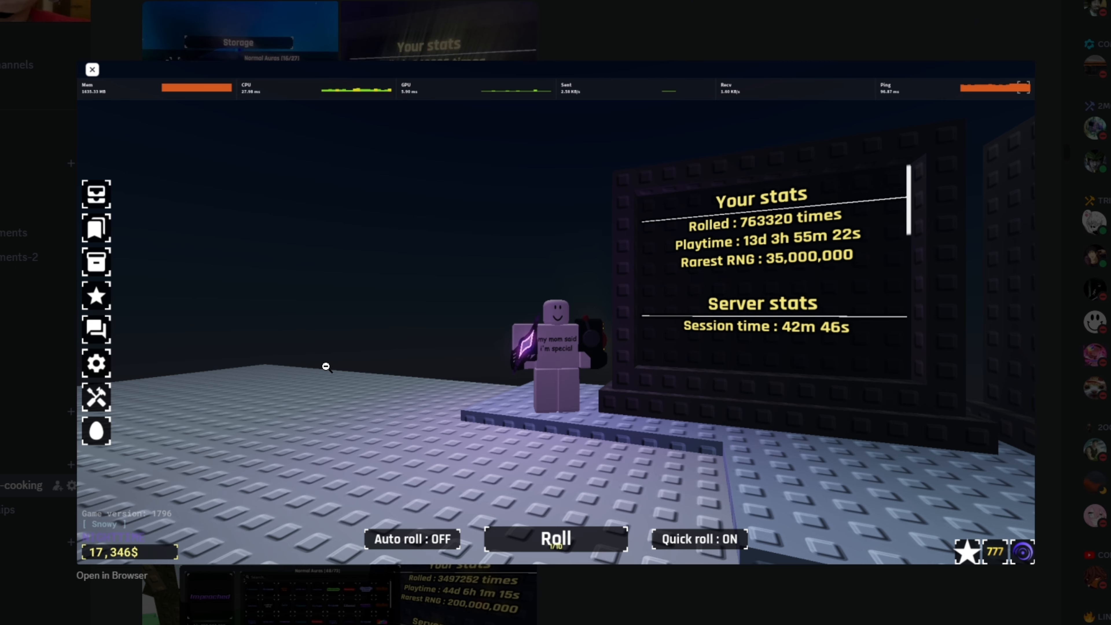
pyautogui.moveTo(502, 247)
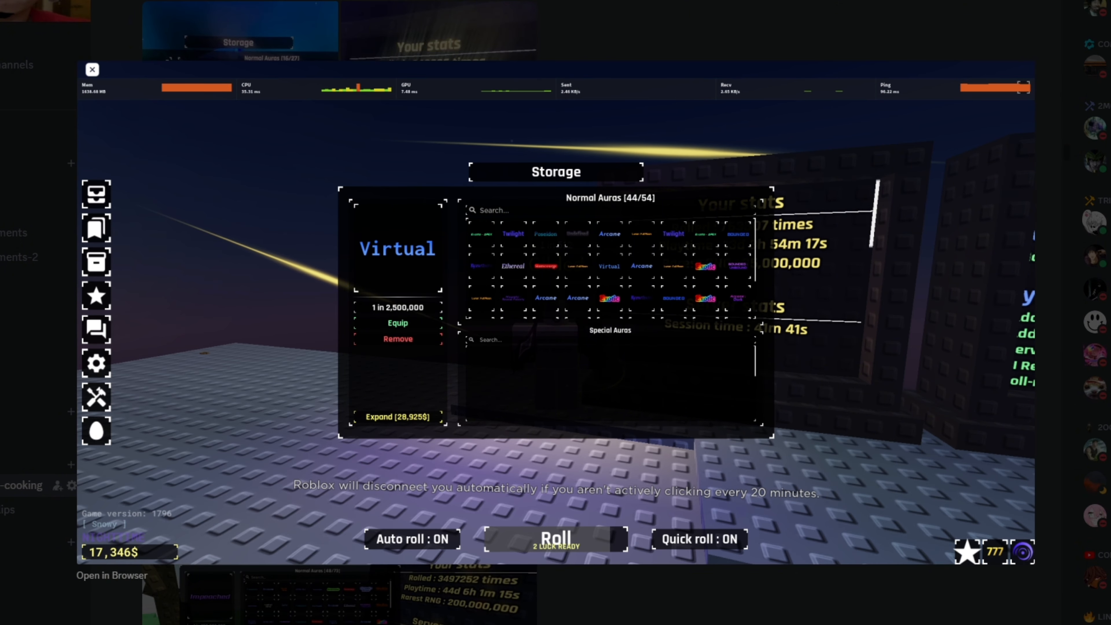
pyautogui.click(411, 539)
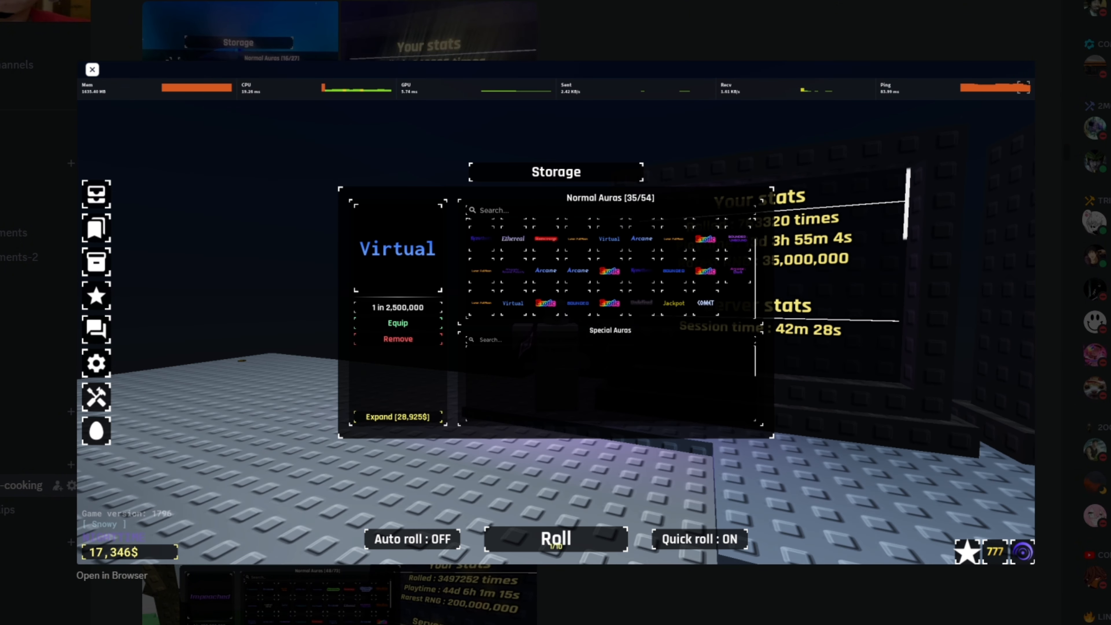
pyautogui.click(412, 539)
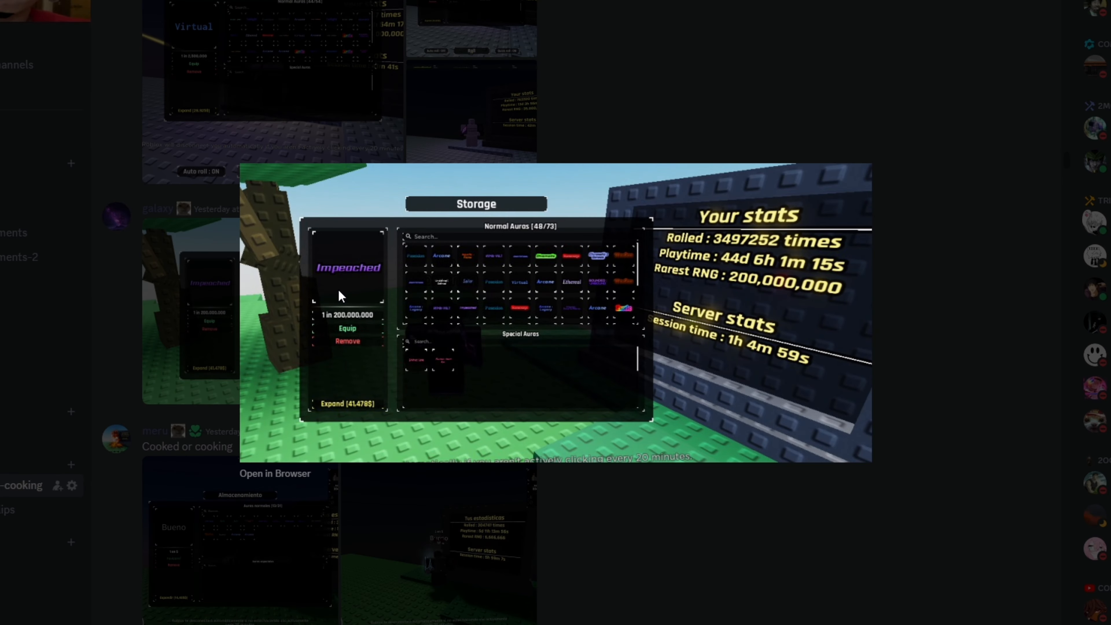
pyautogui.moveTo(627, 288)
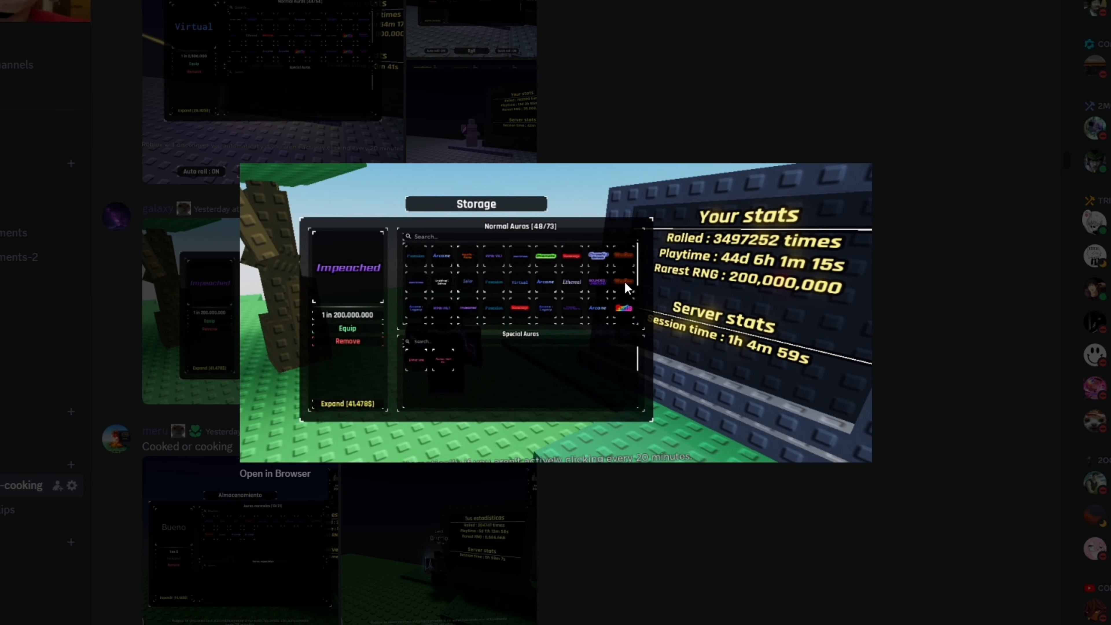
pyautogui.moveTo(707, 246)
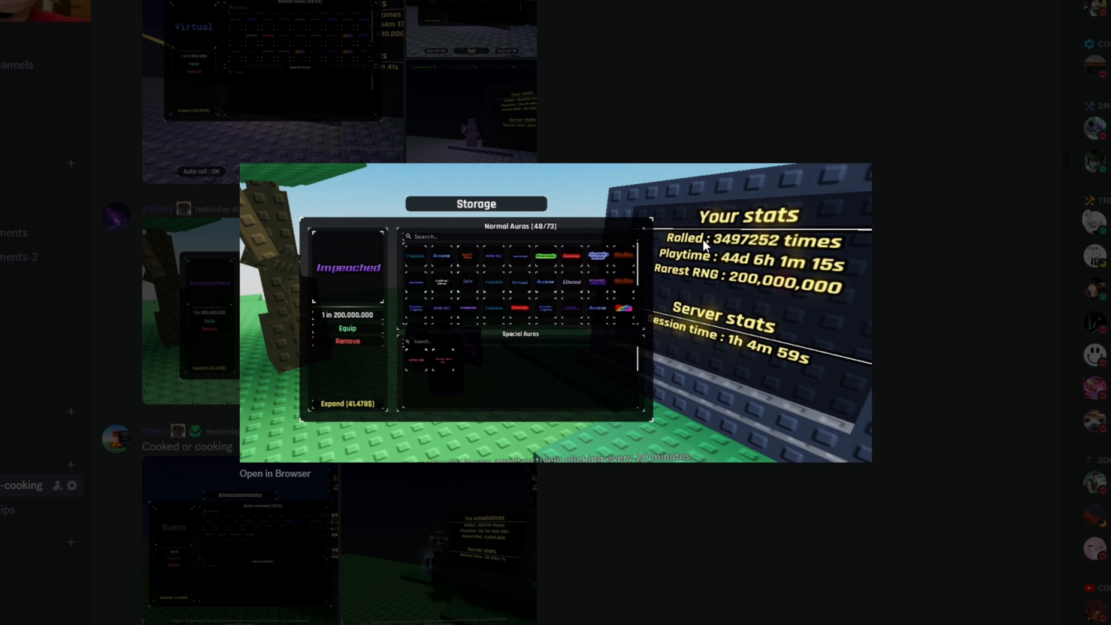
pyautogui.moveTo(776, 259)
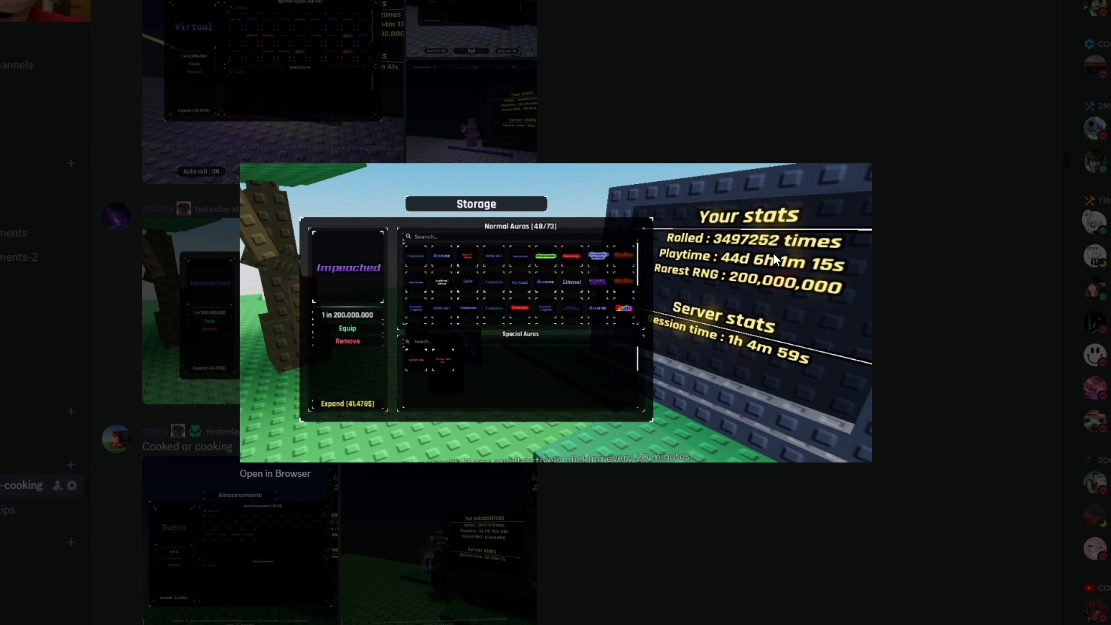
pyautogui.moveTo(457, 302)
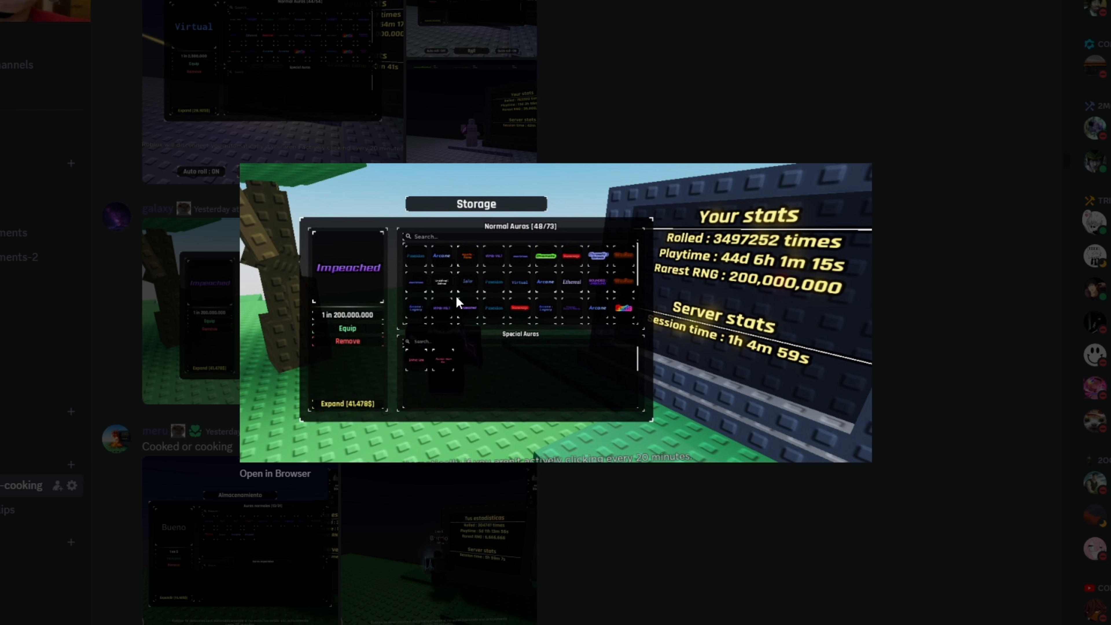
pyautogui.moveTo(448, 293)
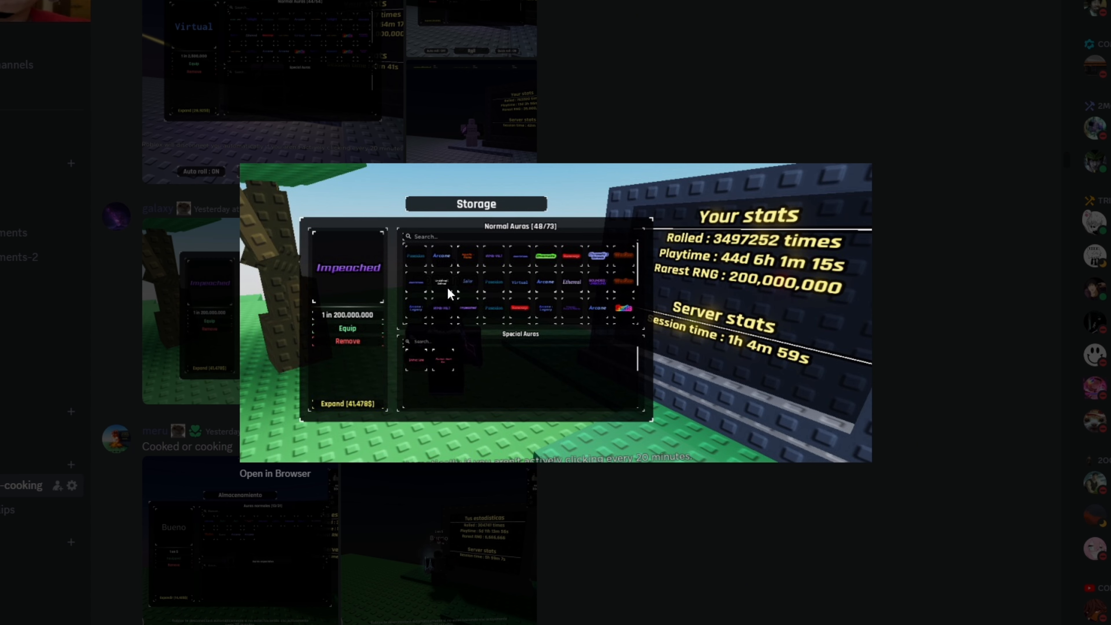
pyautogui.moveTo(459, 296)
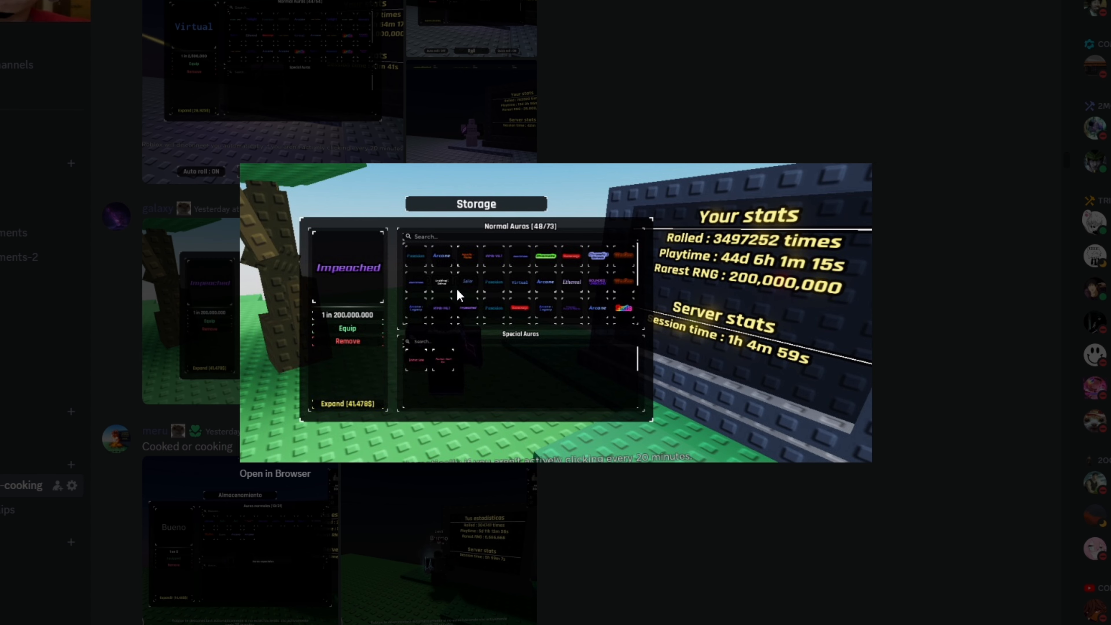
pyautogui.moveTo(602, 275)
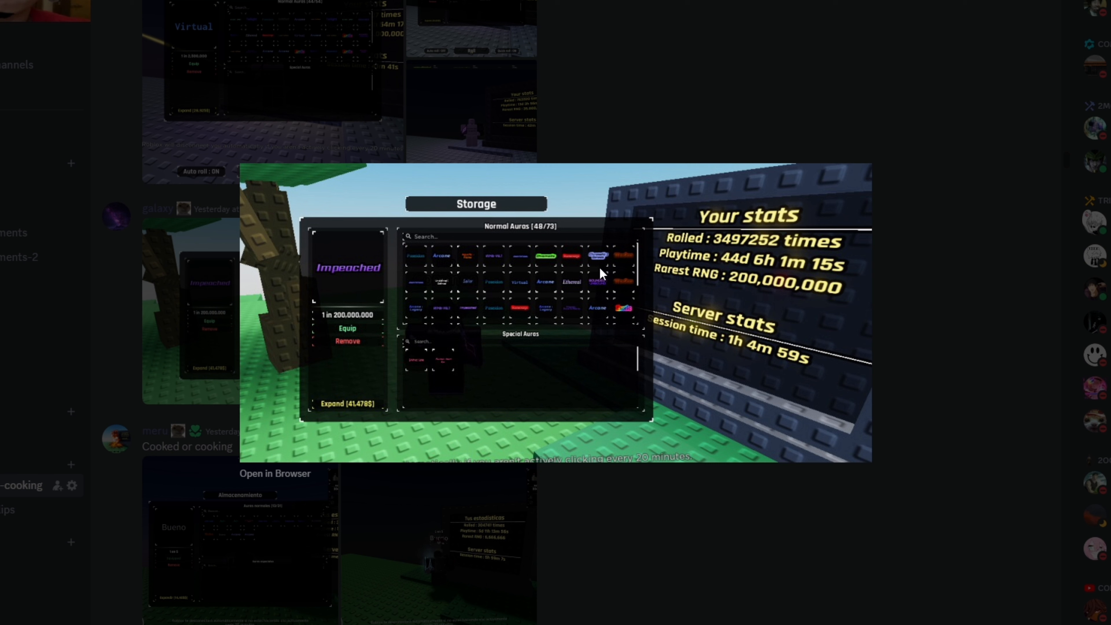
pyautogui.moveTo(576, 291)
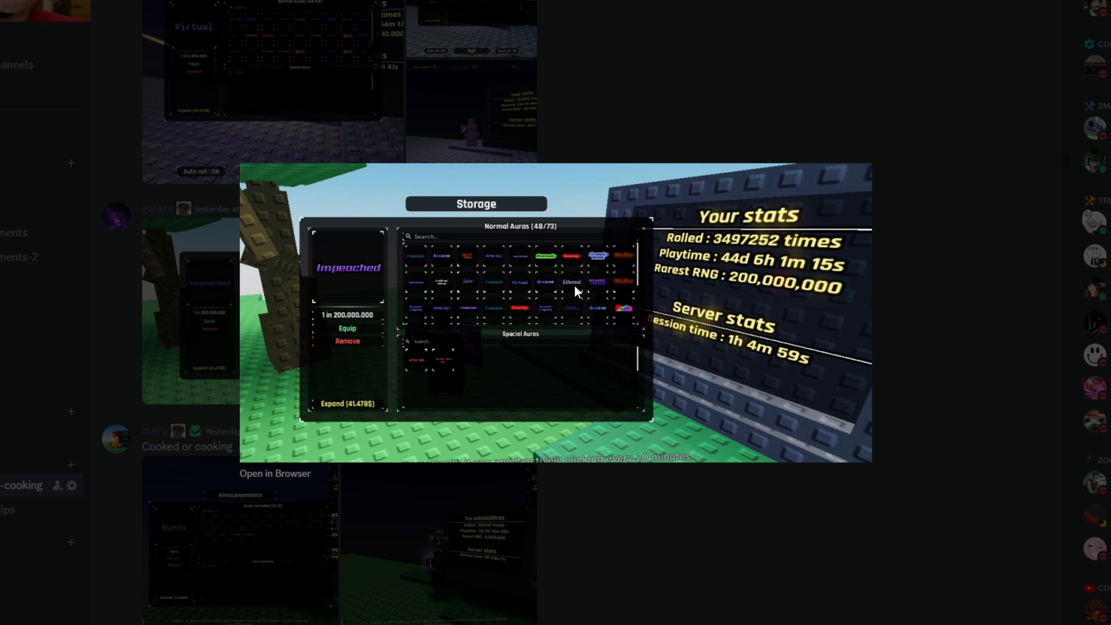
pyautogui.moveTo(340, 257)
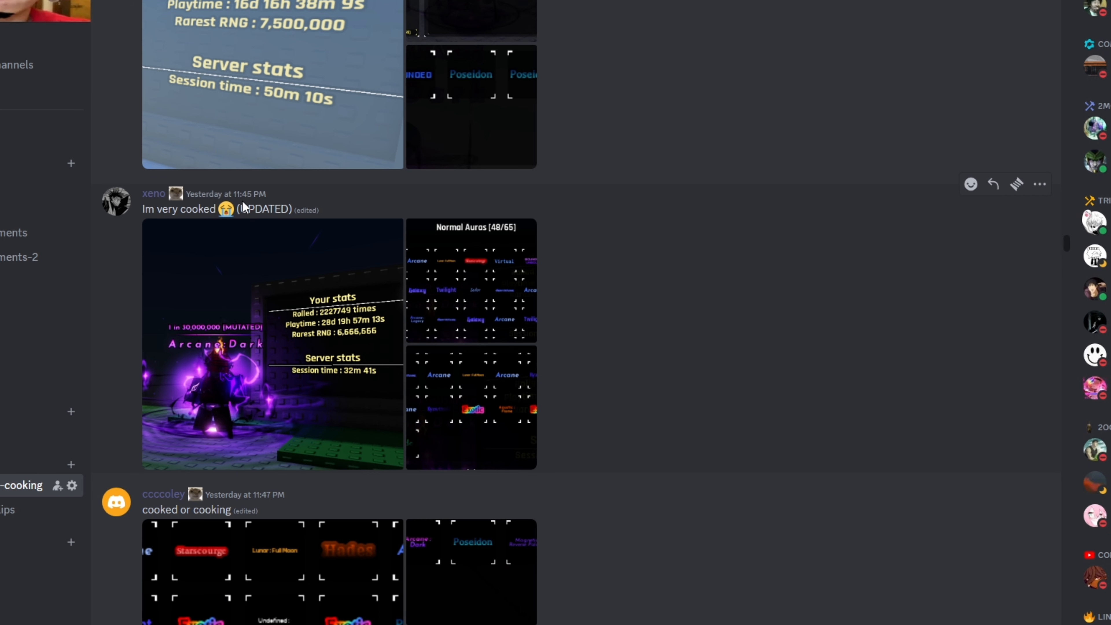
pyautogui.moveTo(219, 241)
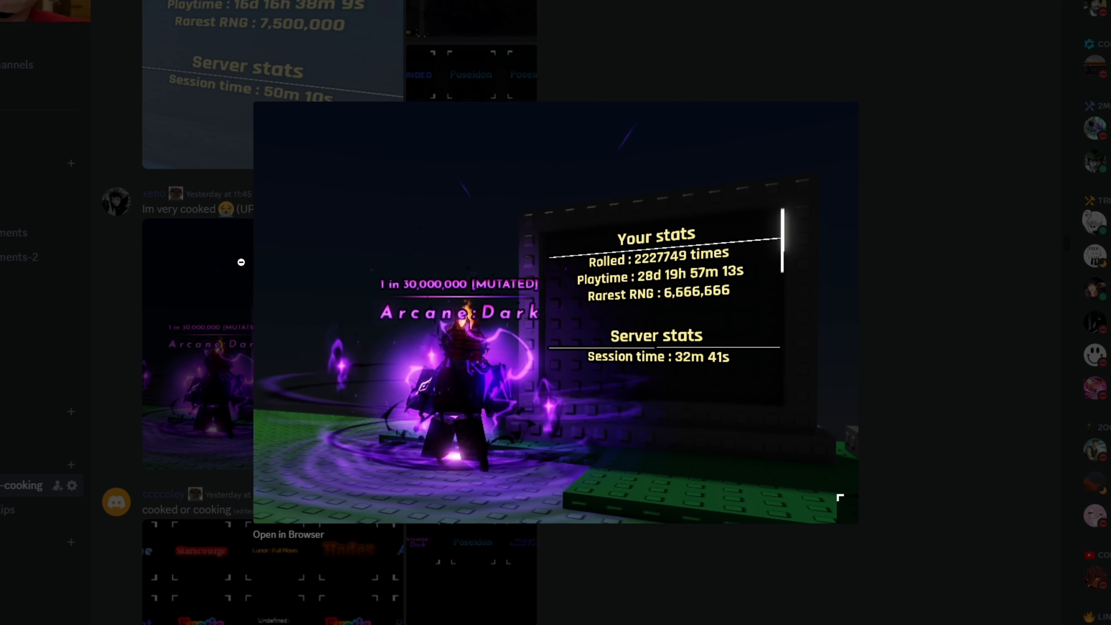
pyautogui.moveTo(705, 264)
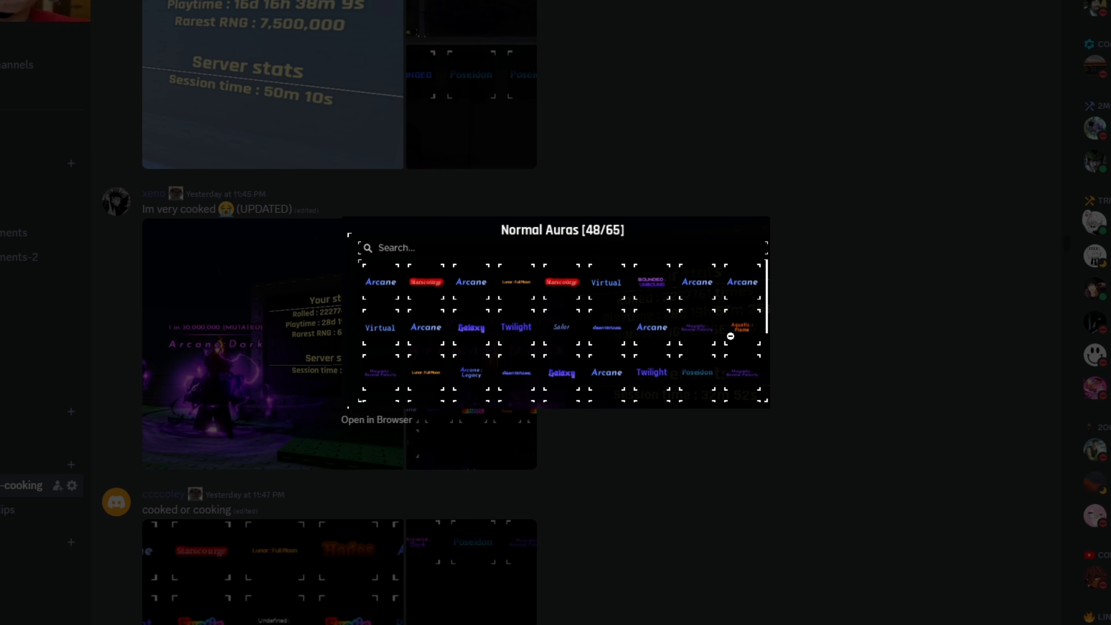
pyautogui.moveTo(602, 335)
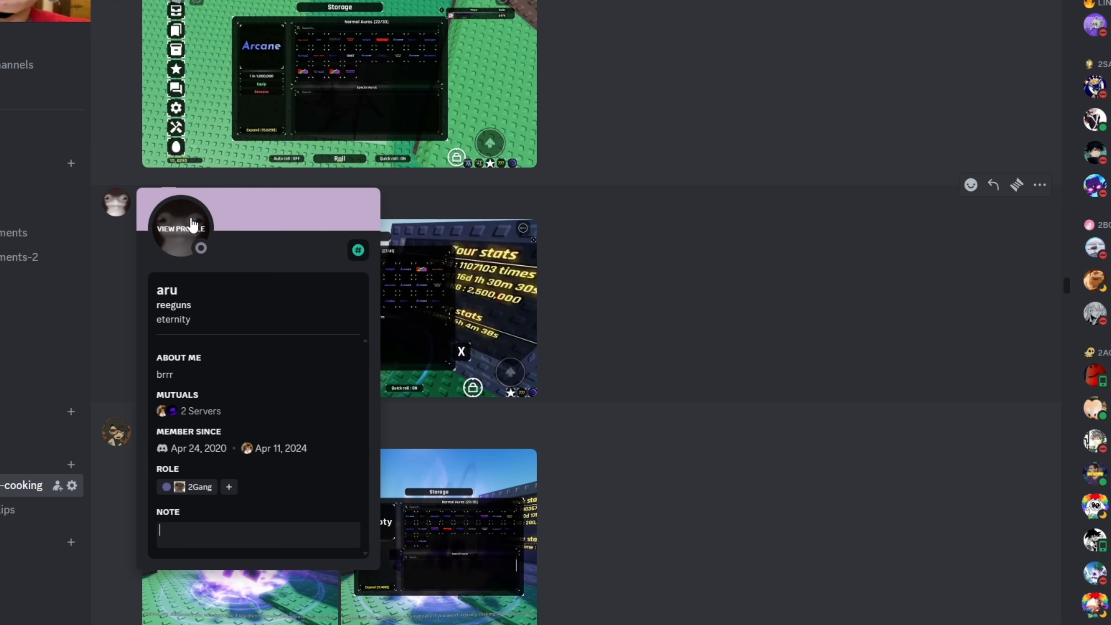
# - View aru's full profile, then enlarge the 1.1m rolls inventory screenshot with 27 of 41 normal auras
pyautogui.click(180, 228)
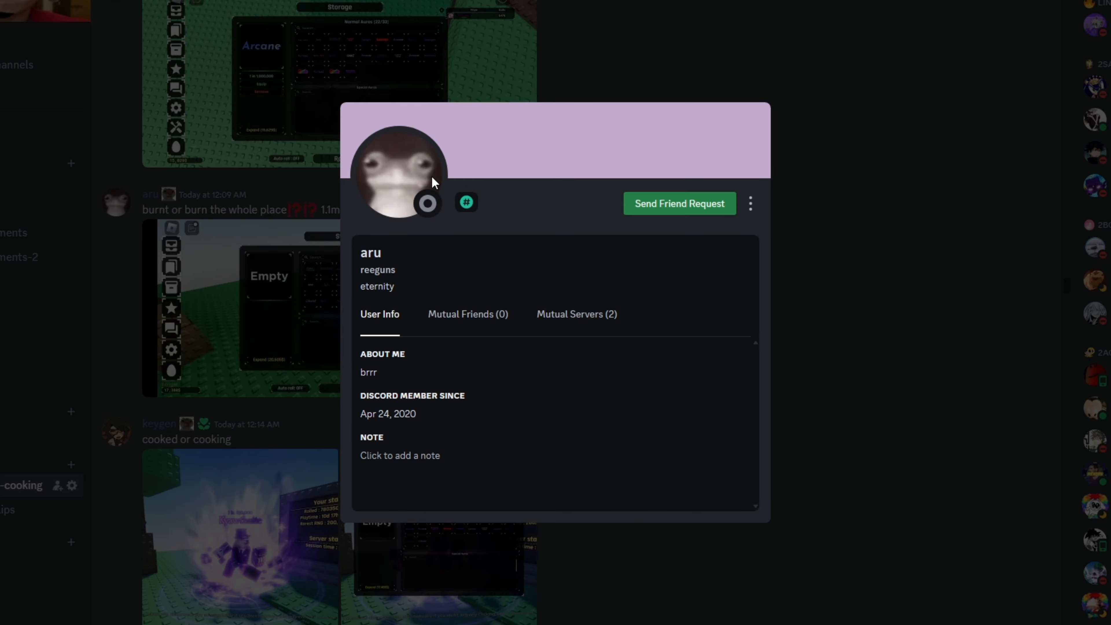
pyautogui.moveTo(889, 345)
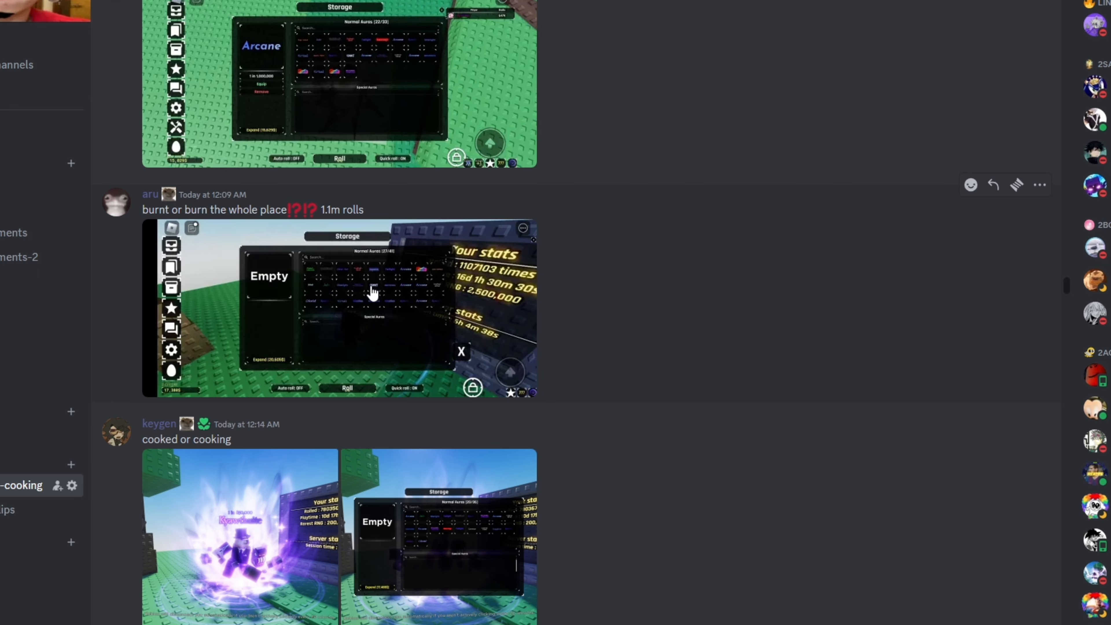
pyautogui.click(338, 307)
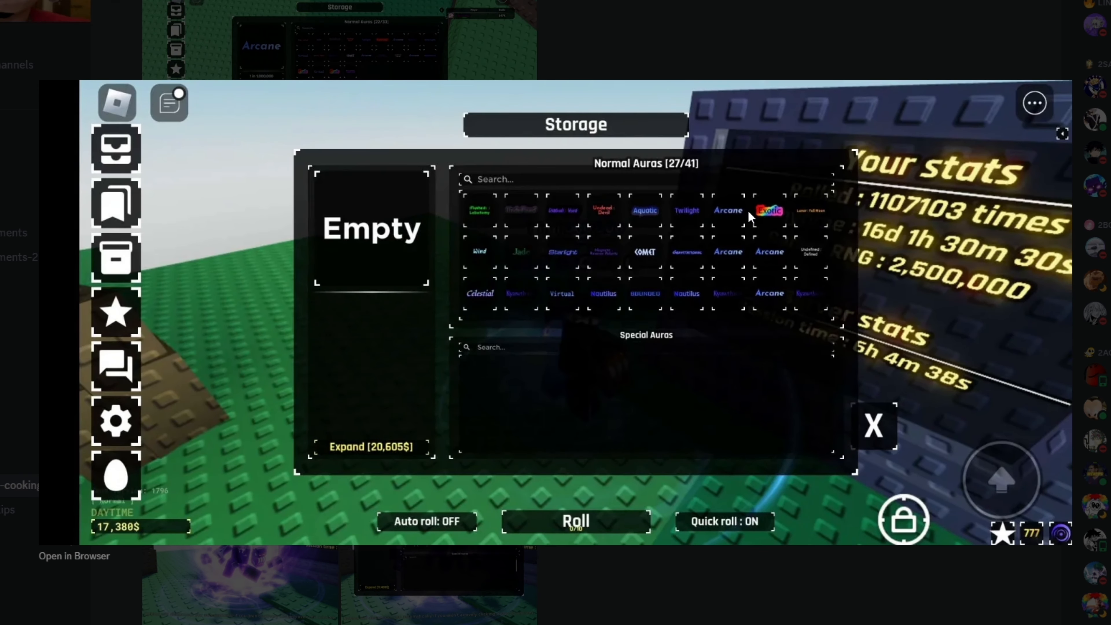
pyautogui.moveTo(1004, 225)
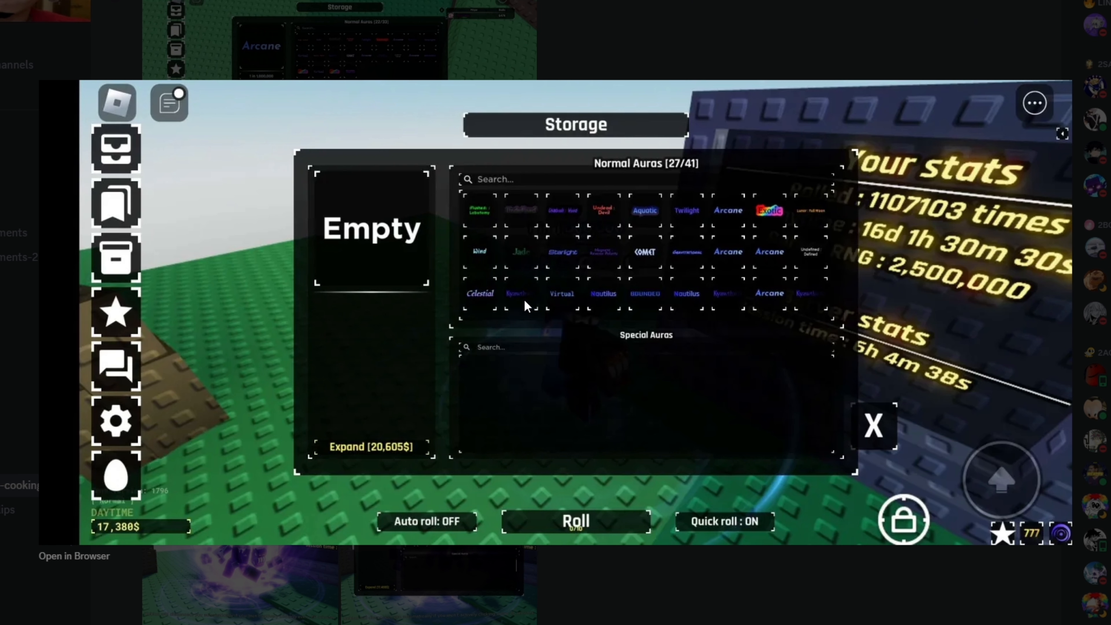
pyautogui.moveTo(871, 208)
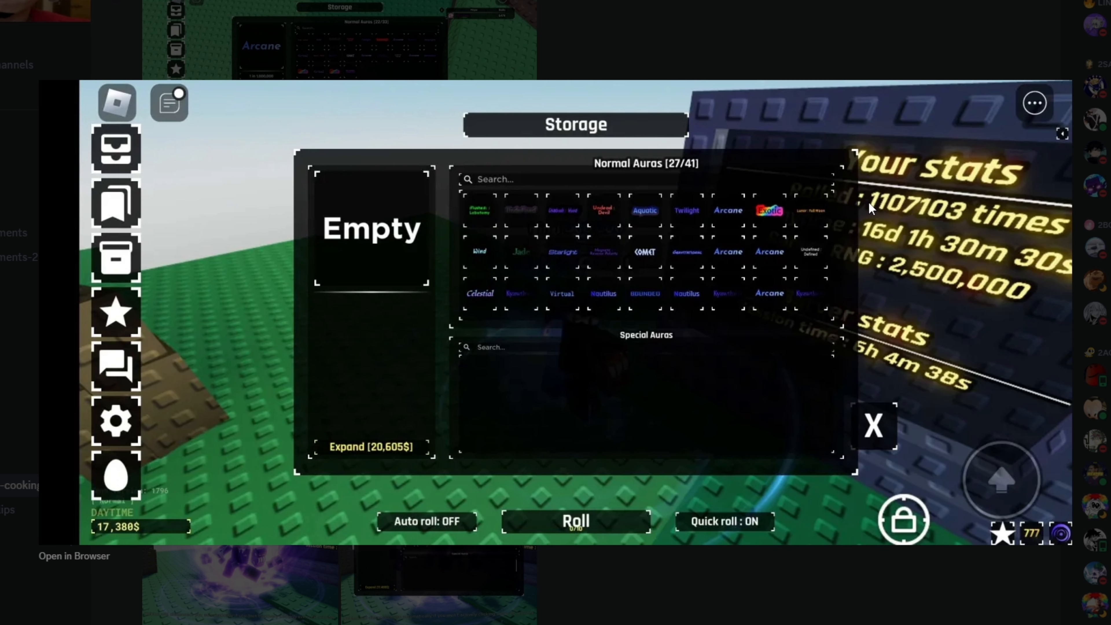
pyautogui.moveTo(697, 255)
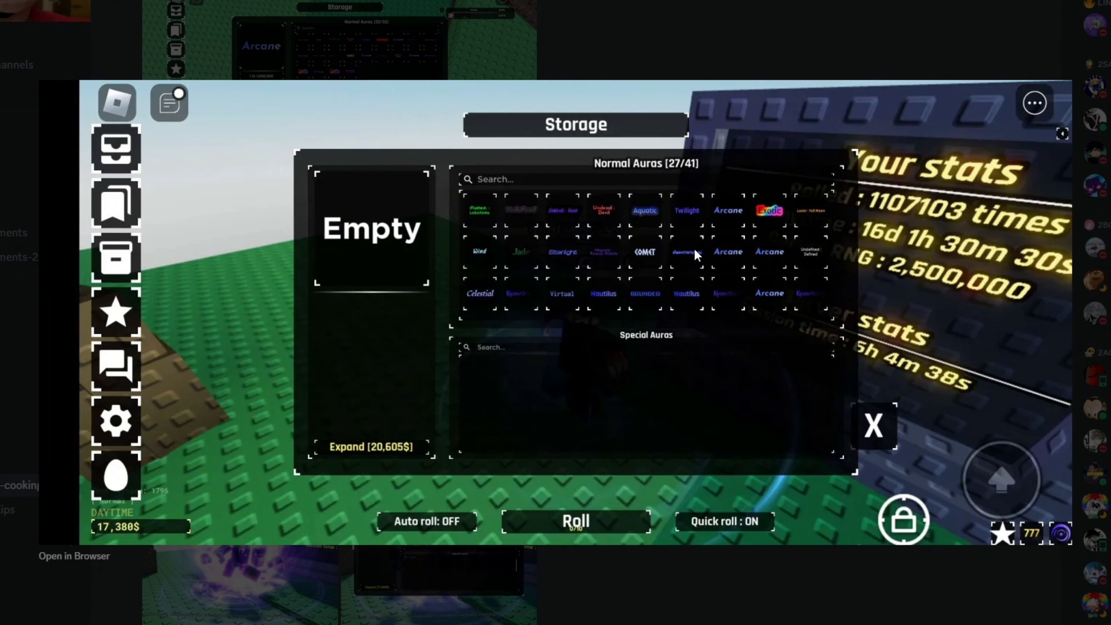
pyautogui.moveTo(640, 233)
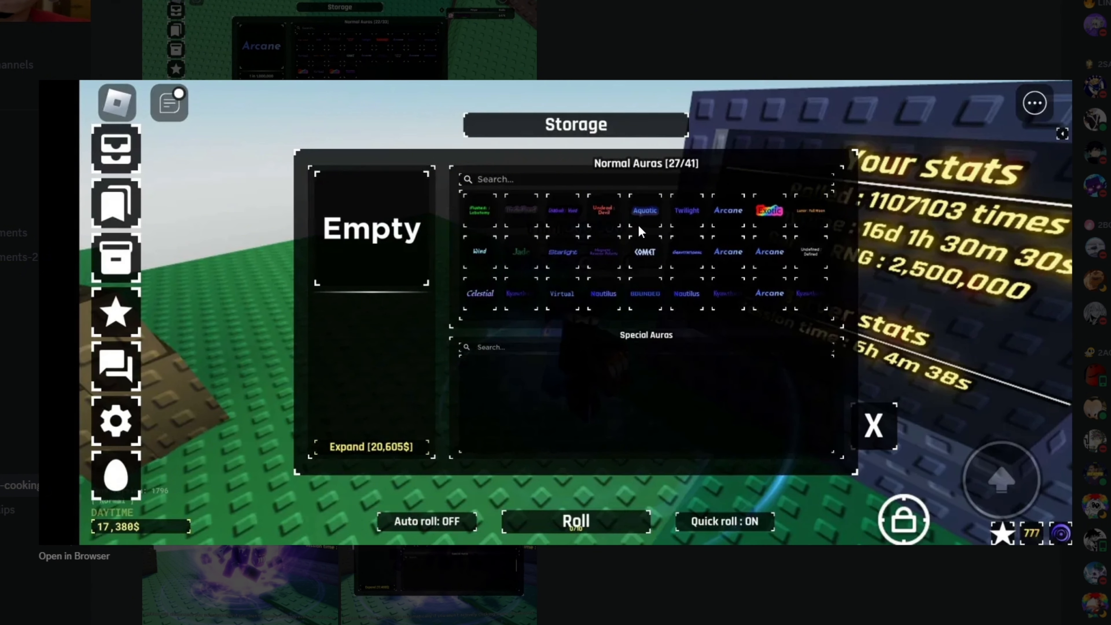
pyautogui.moveTo(745, 216)
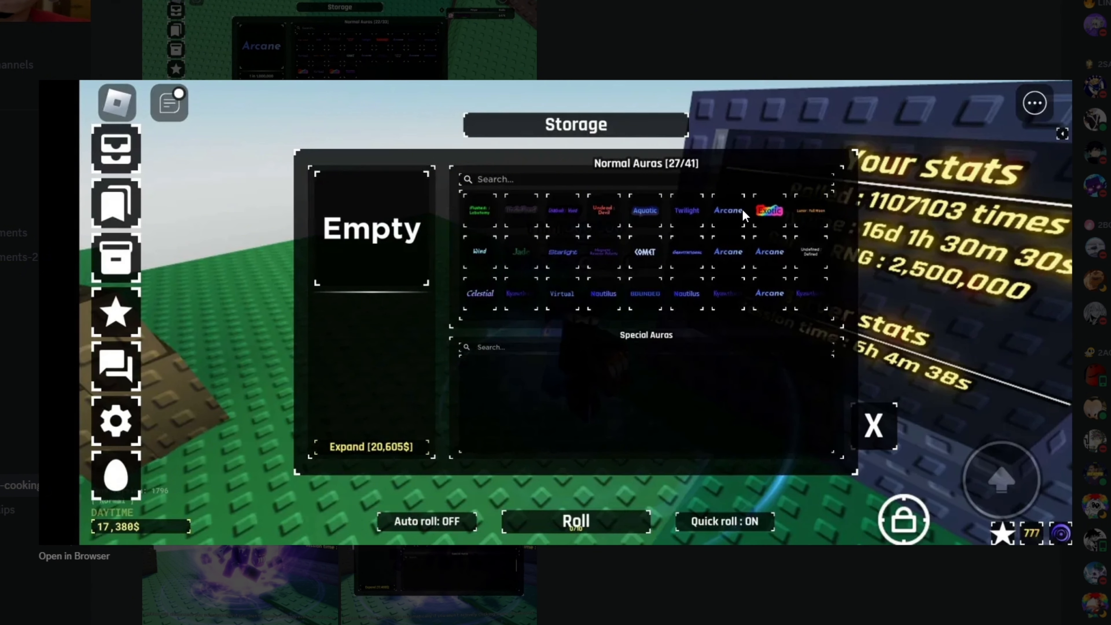
pyautogui.moveTo(536, 296)
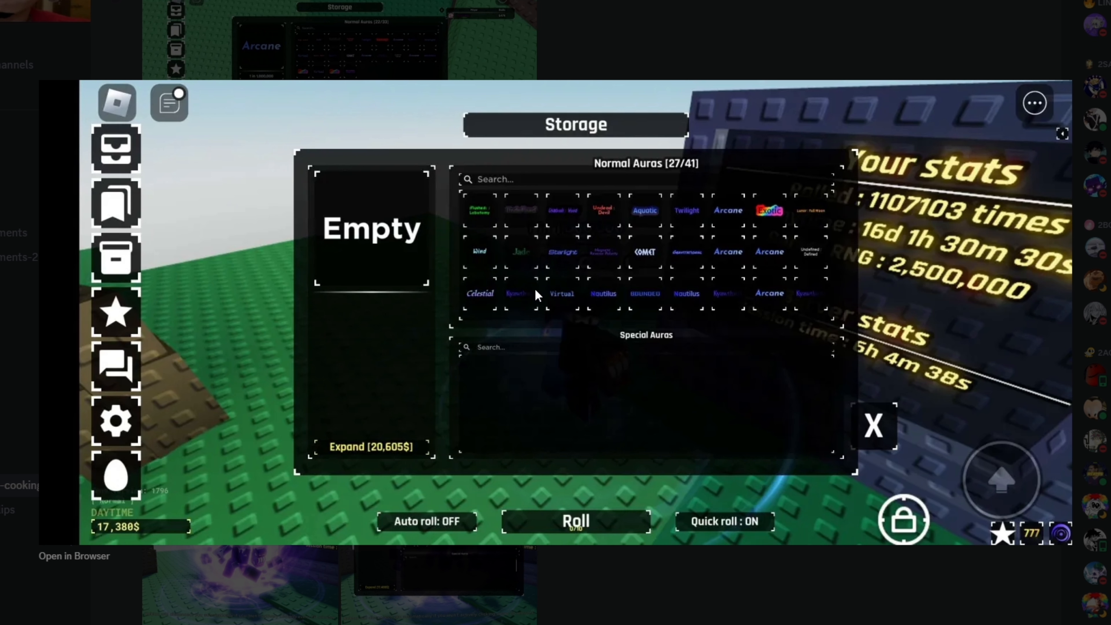
pyautogui.moveTo(608, 252)
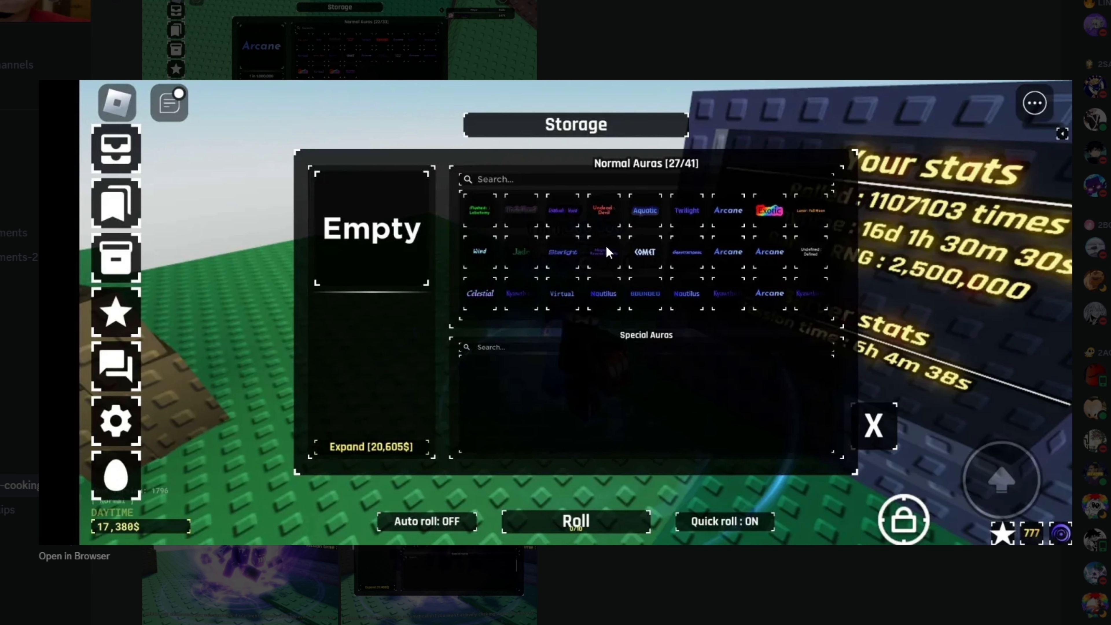
pyautogui.moveTo(631, 241)
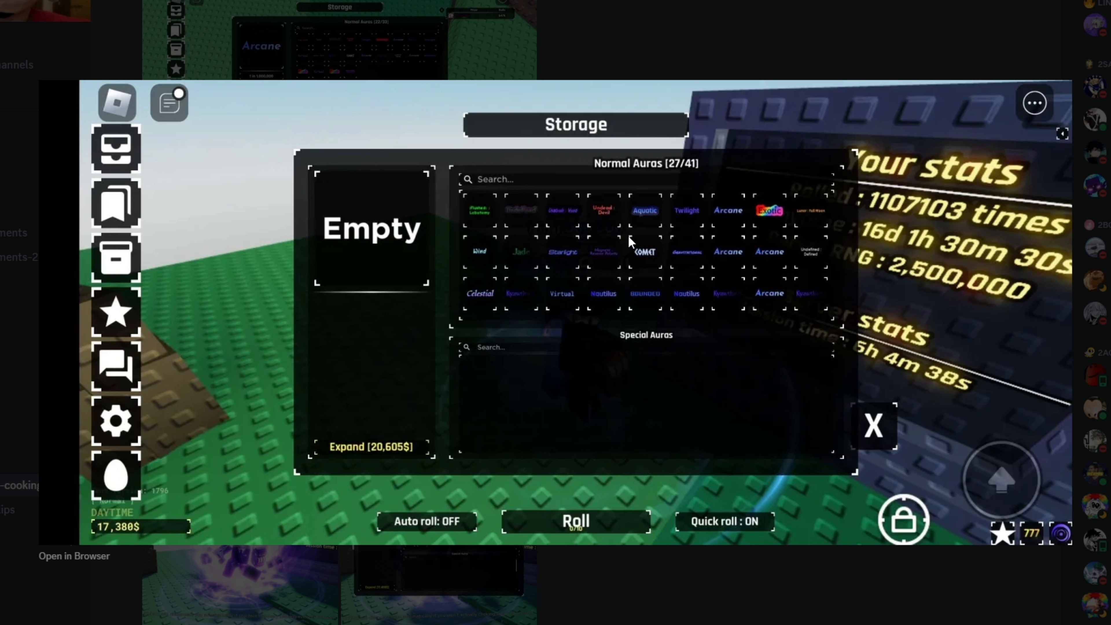
pyautogui.moveTo(454, 299)
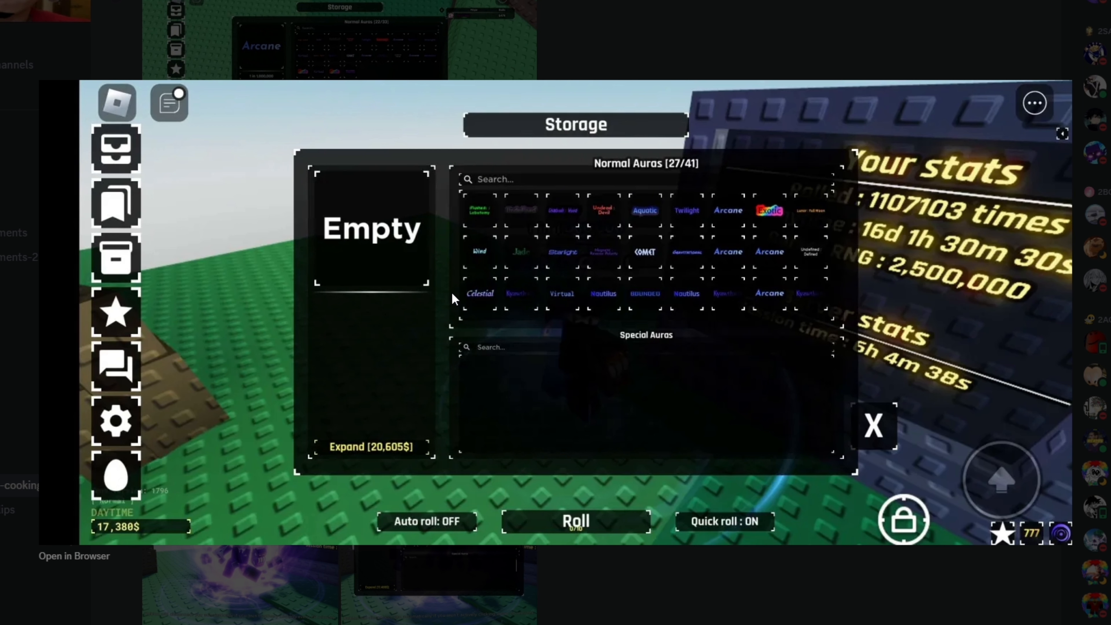
pyautogui.moveTo(513, 310)
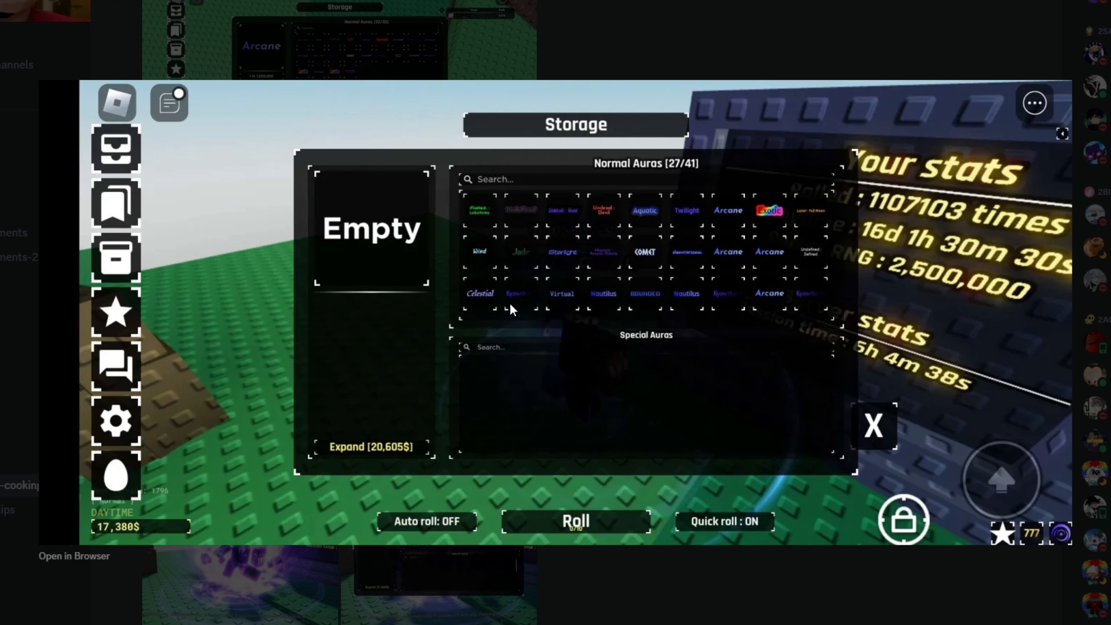
pyautogui.moveTo(1007, 409)
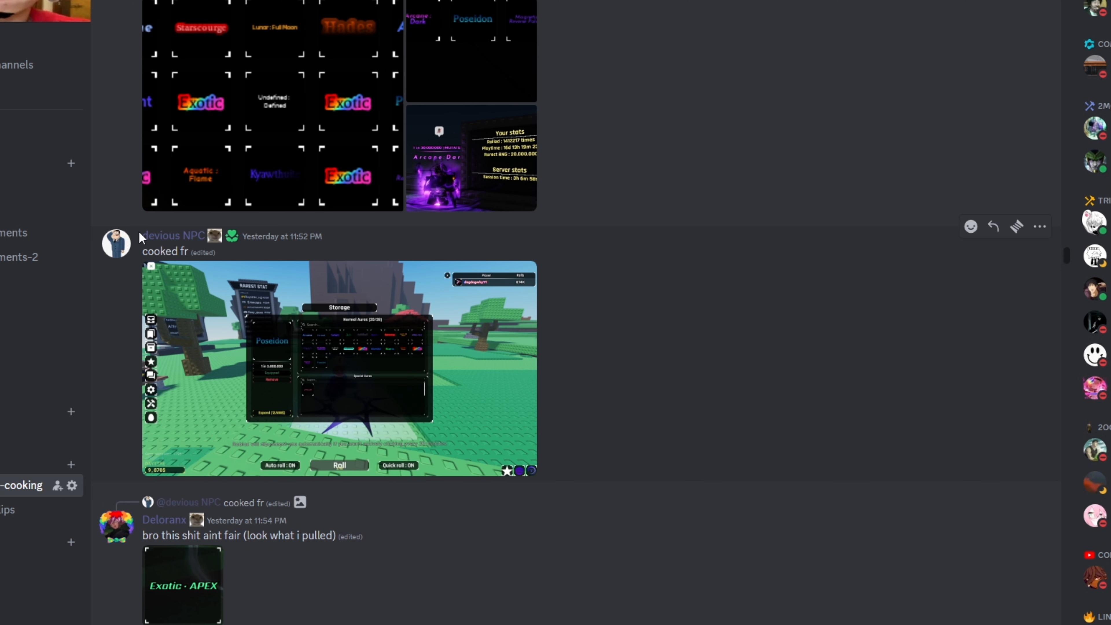
# - Close the preview and return to devious NPC's 'cooked fr' message with its Poseidon screenshot
pyautogui.click(170, 236)
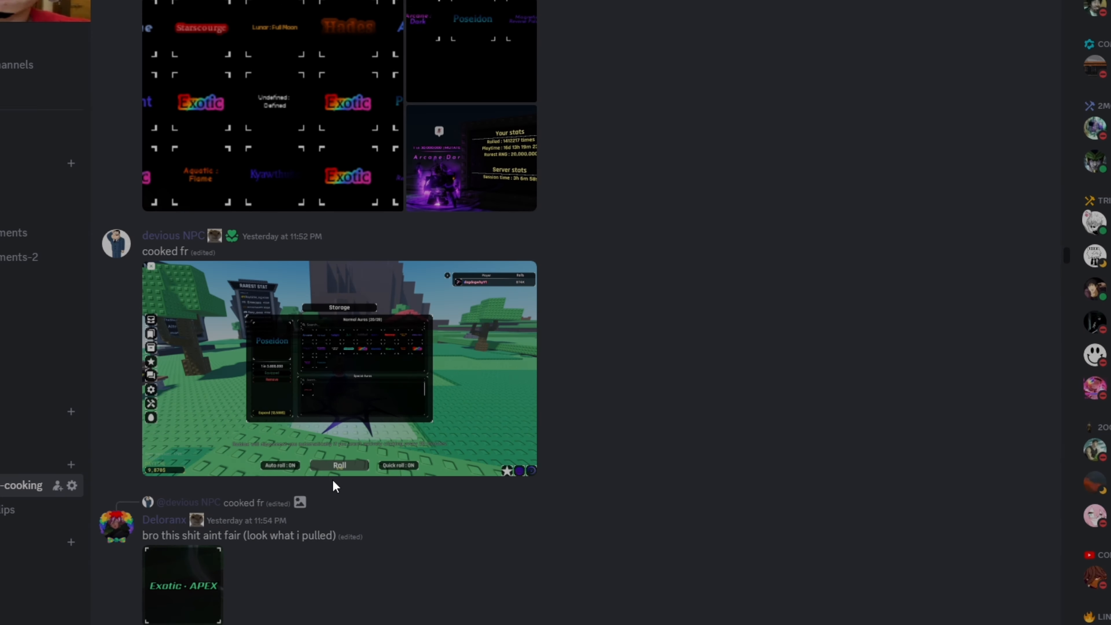
# - Enlarge the 'cooked fr' screenshot showing Poseidon equipped and 20 of 28 normal auras
pyautogui.click(341, 368)
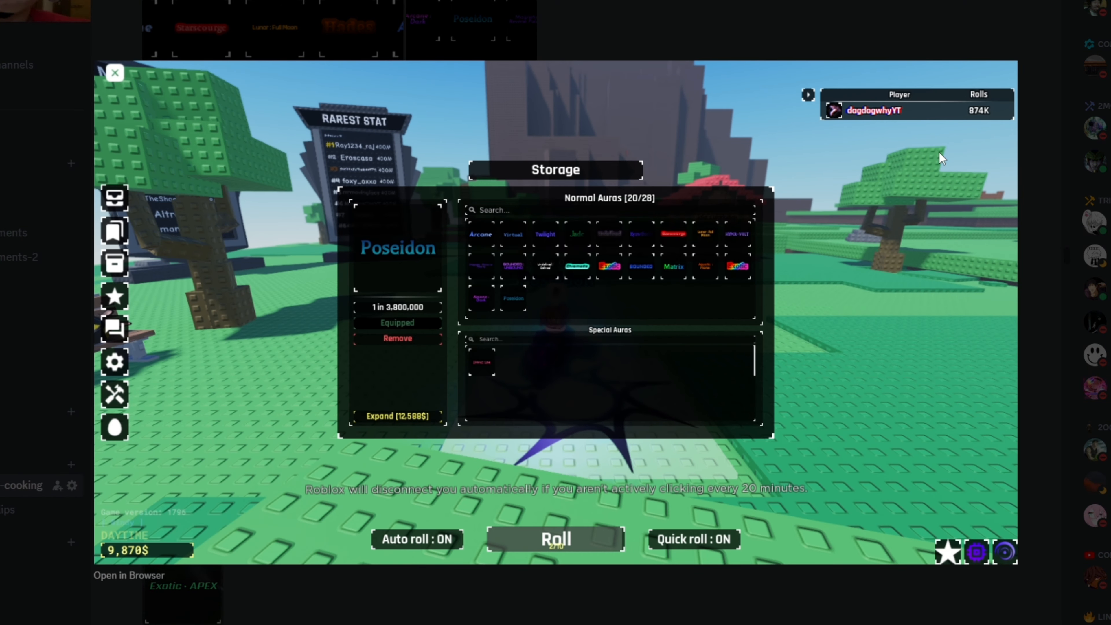
pyautogui.moveTo(981, 127)
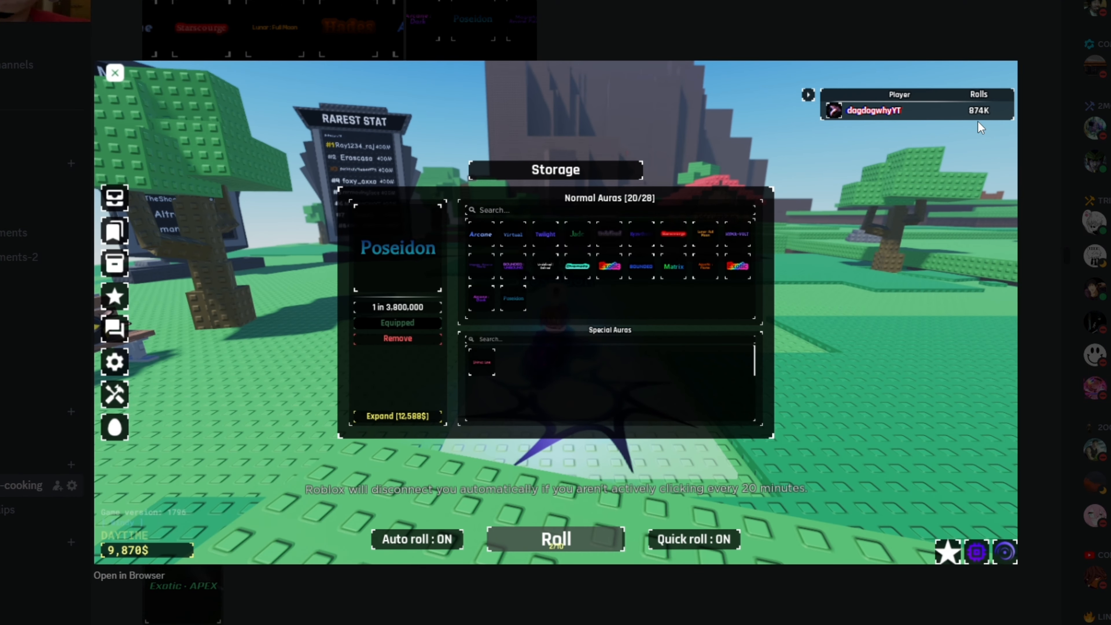
pyautogui.moveTo(587, 284)
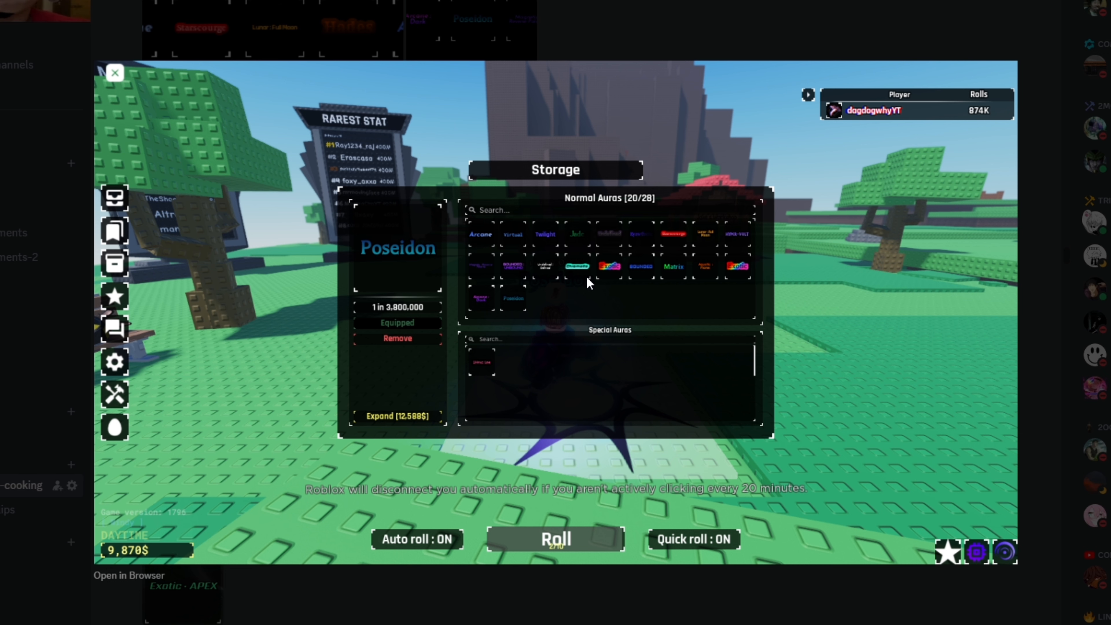
pyautogui.moveTo(647, 347)
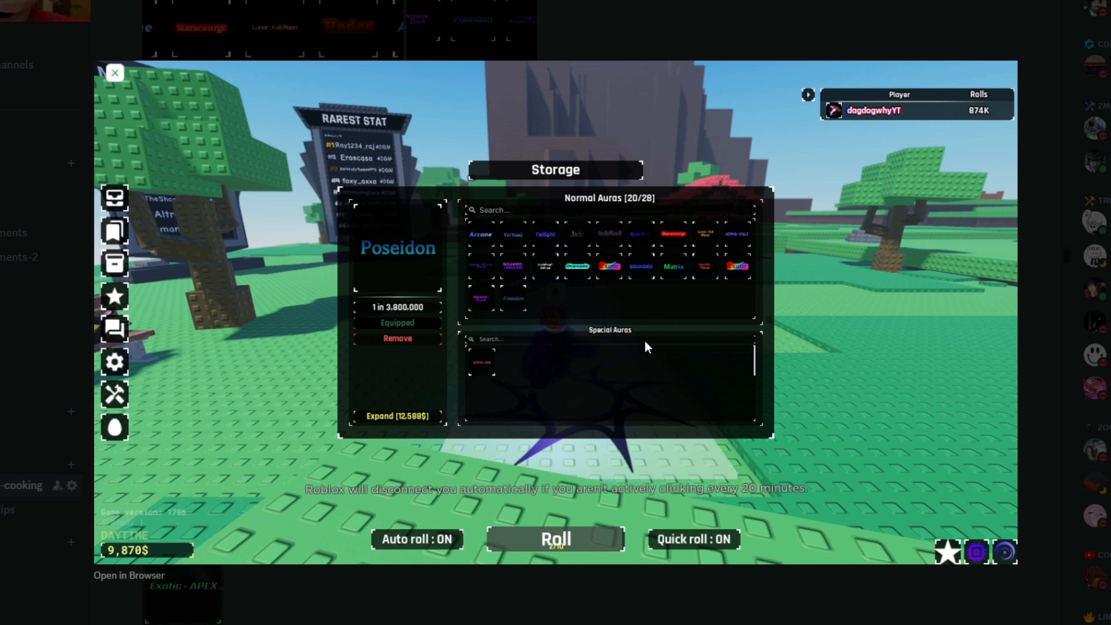
pyautogui.moveTo(817, 265)
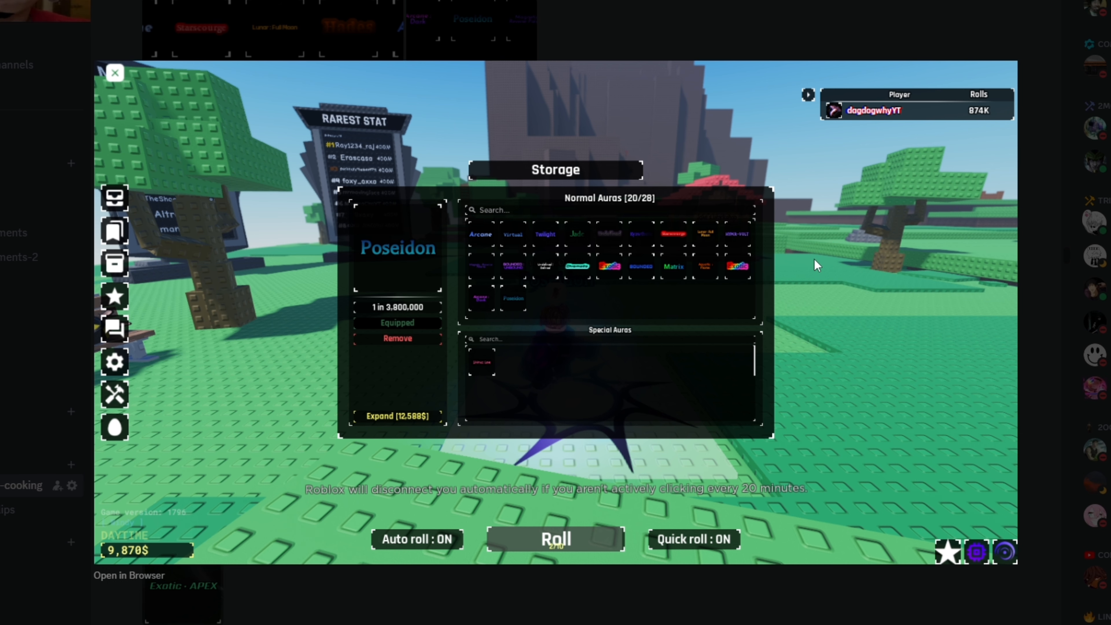
pyautogui.moveTo(717, 277)
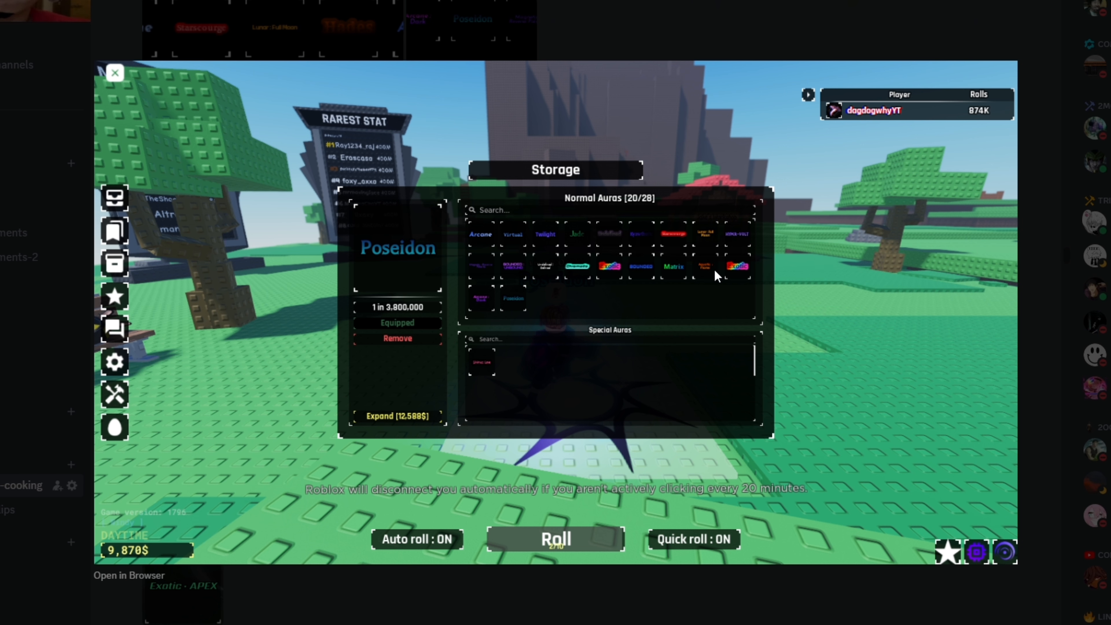
pyautogui.moveTo(706, 280)
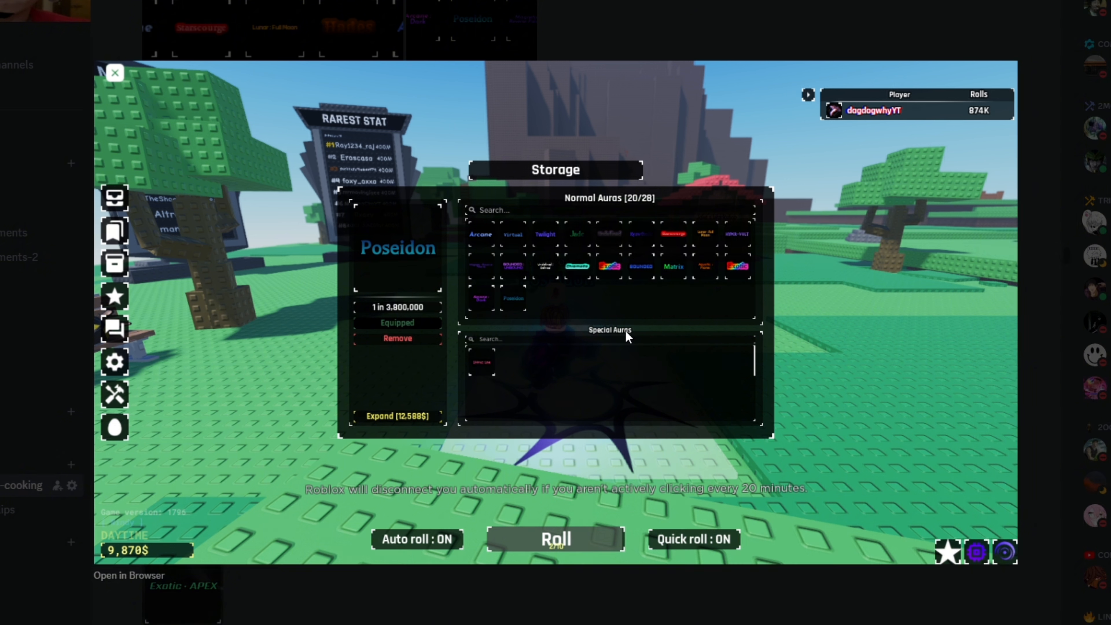
pyautogui.moveTo(489, 329)
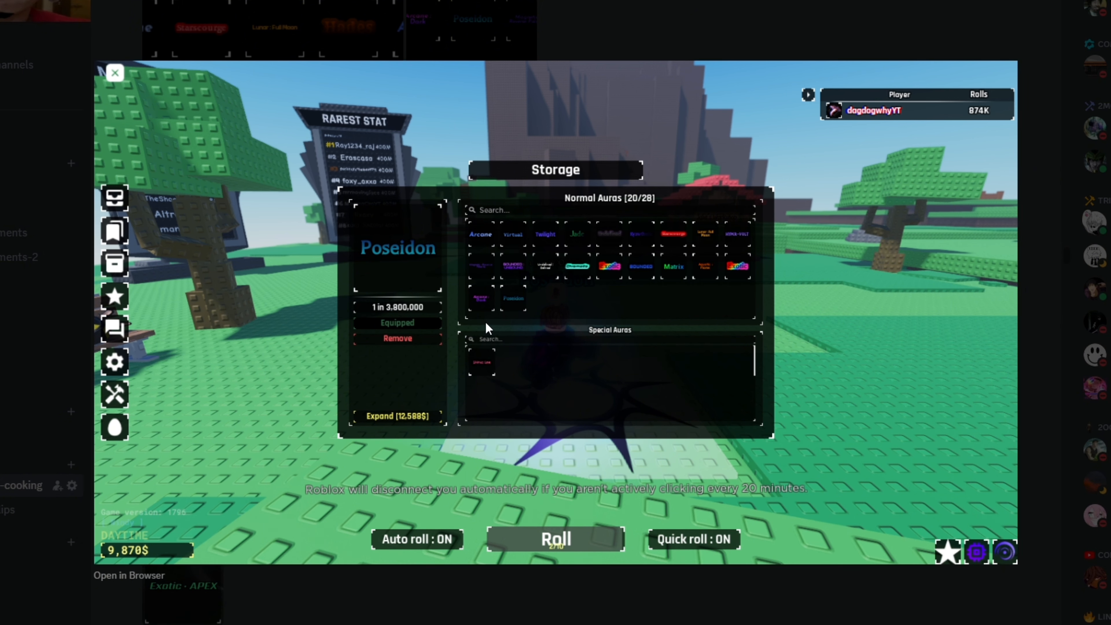
pyautogui.moveTo(852, 307)
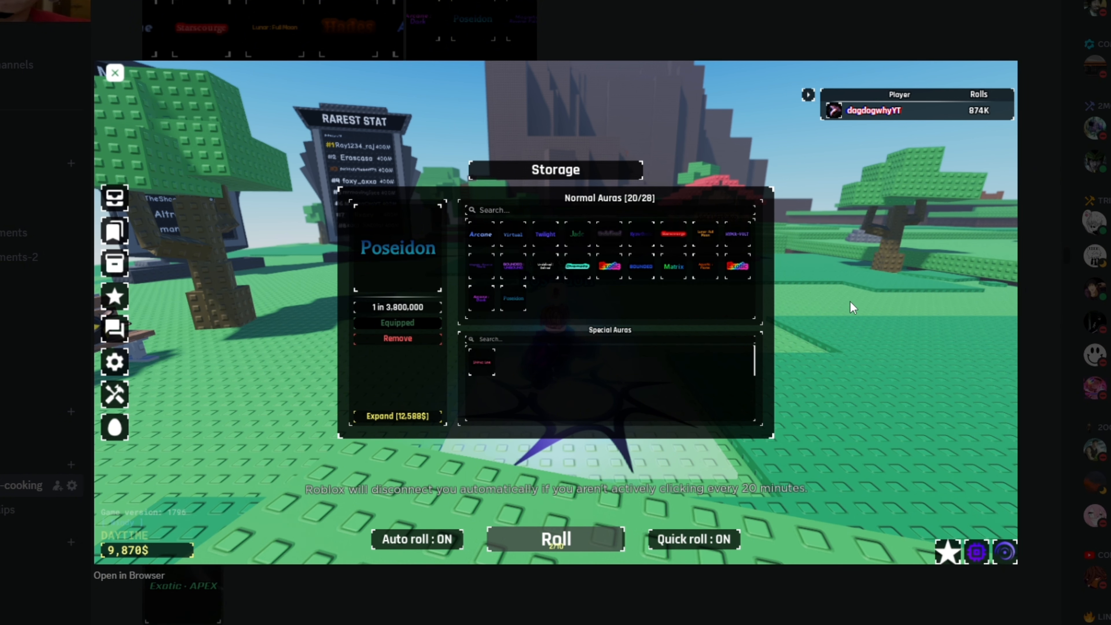
pyautogui.moveTo(855, 330)
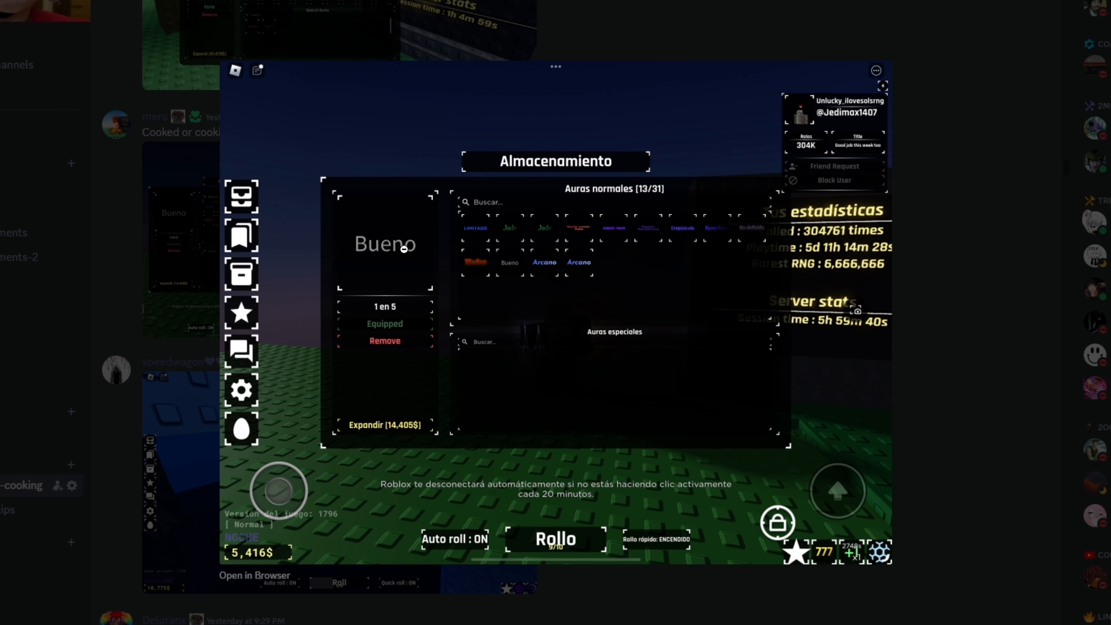
pyautogui.moveTo(394, 279)
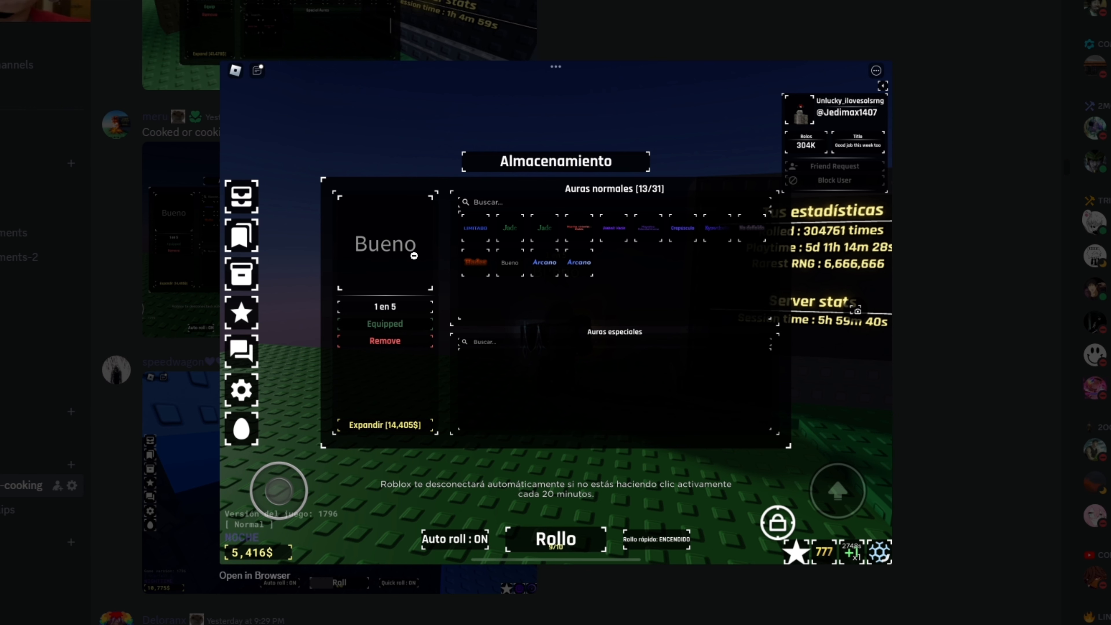
pyautogui.moveTo(400, 266)
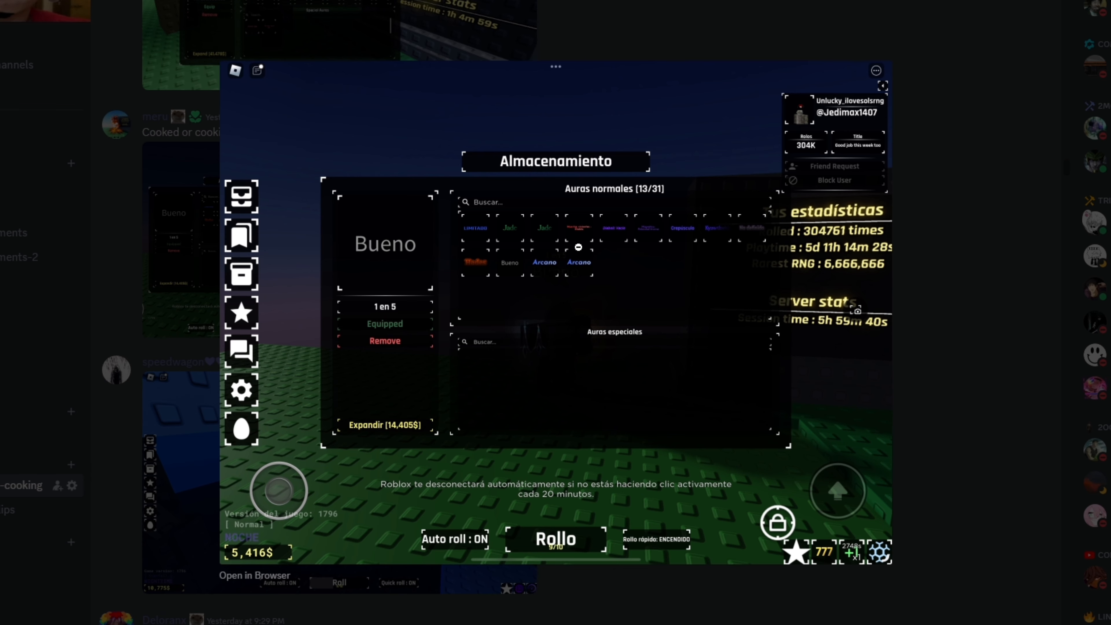
pyautogui.moveTo(599, 256)
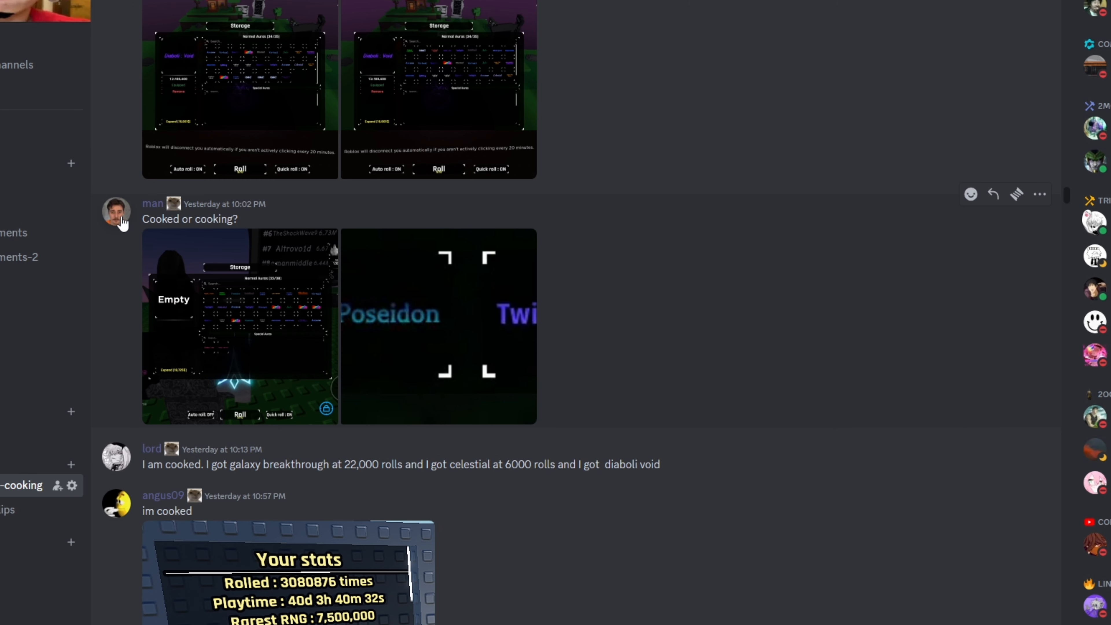
# - View the profile card of the member who posted 'Cooked or cooking?' from their avatar
pyautogui.click(115, 212)
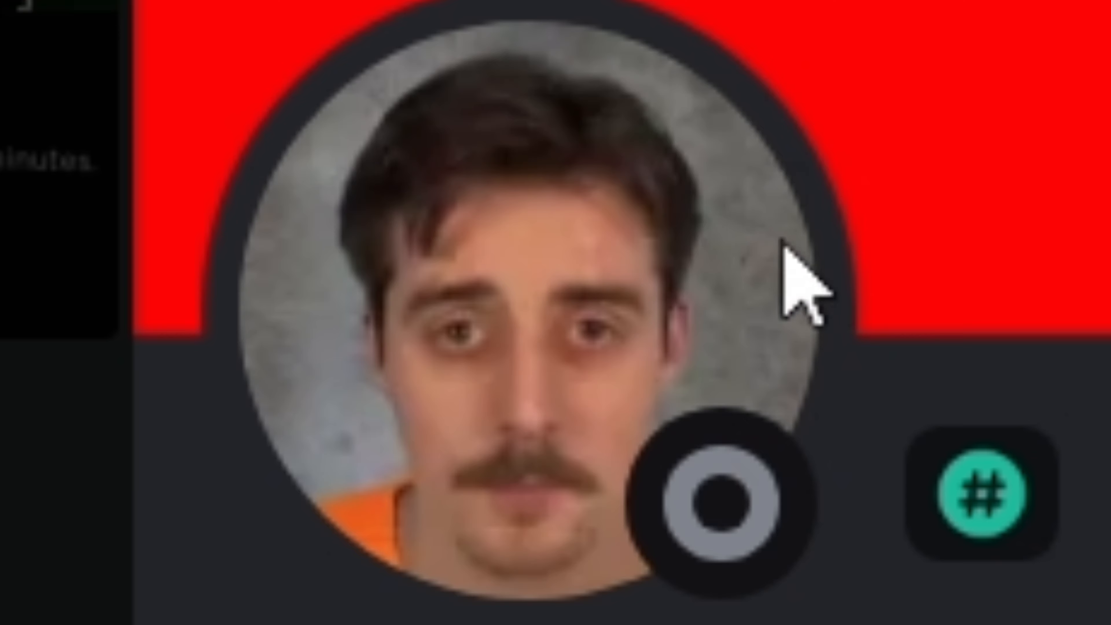
pyautogui.moveTo(790, 397)
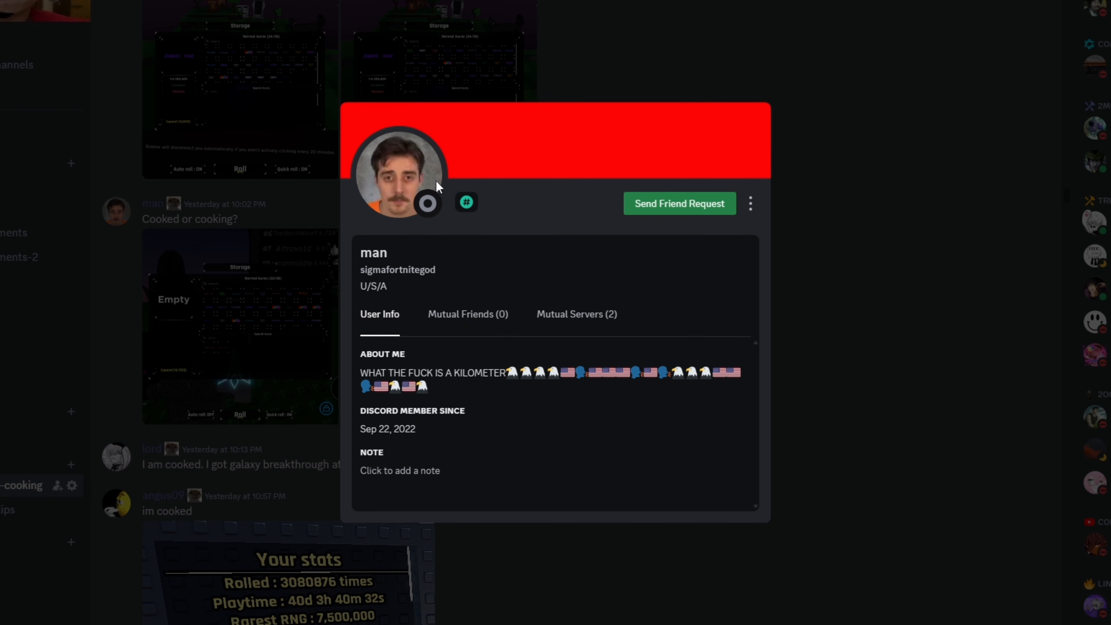
pyautogui.moveTo(313, 198)
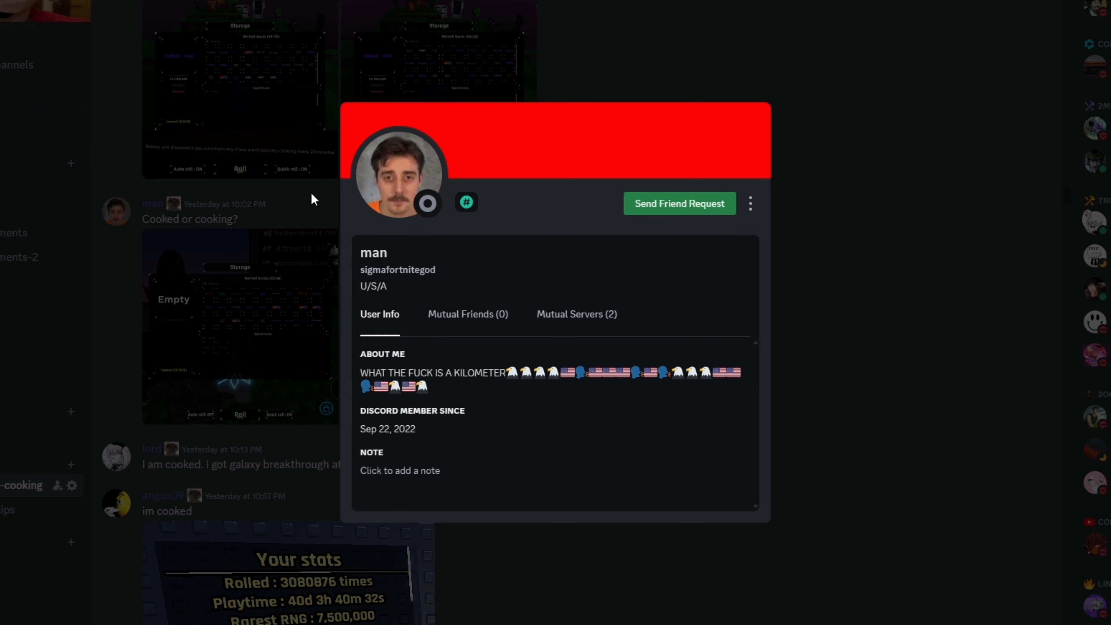
pyautogui.moveTo(430, 201)
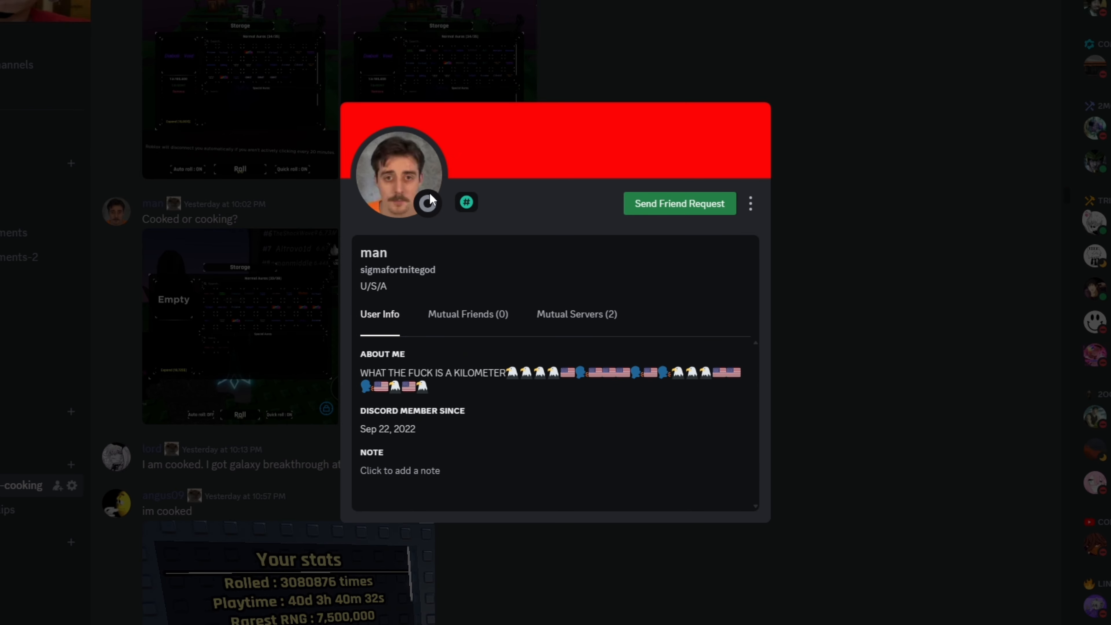
pyautogui.moveTo(427, 206)
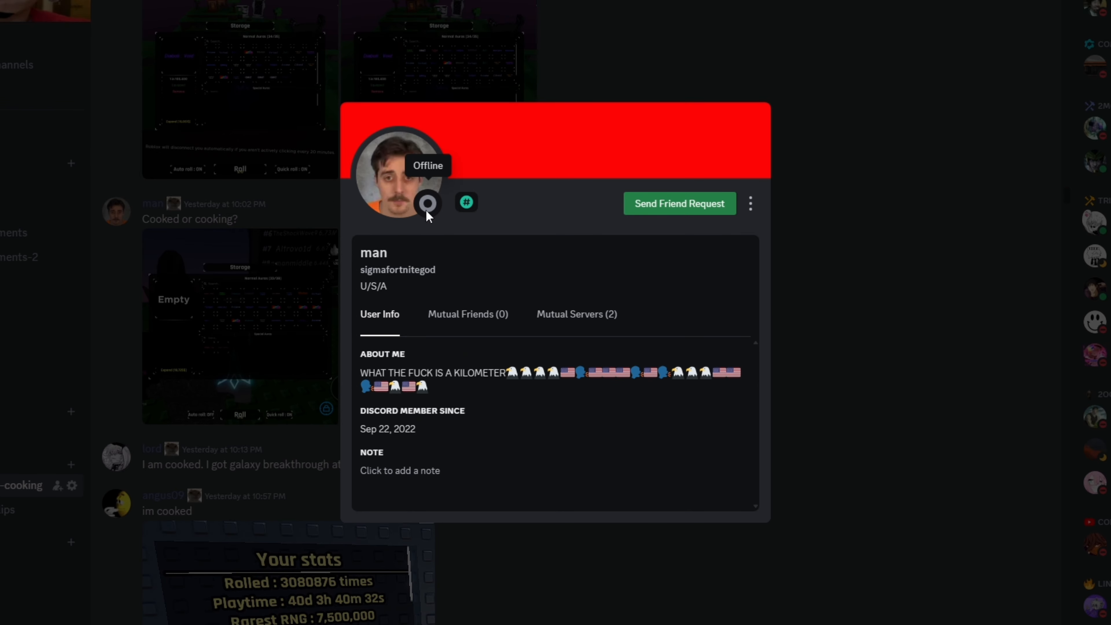
pyautogui.moveTo(383, 190)
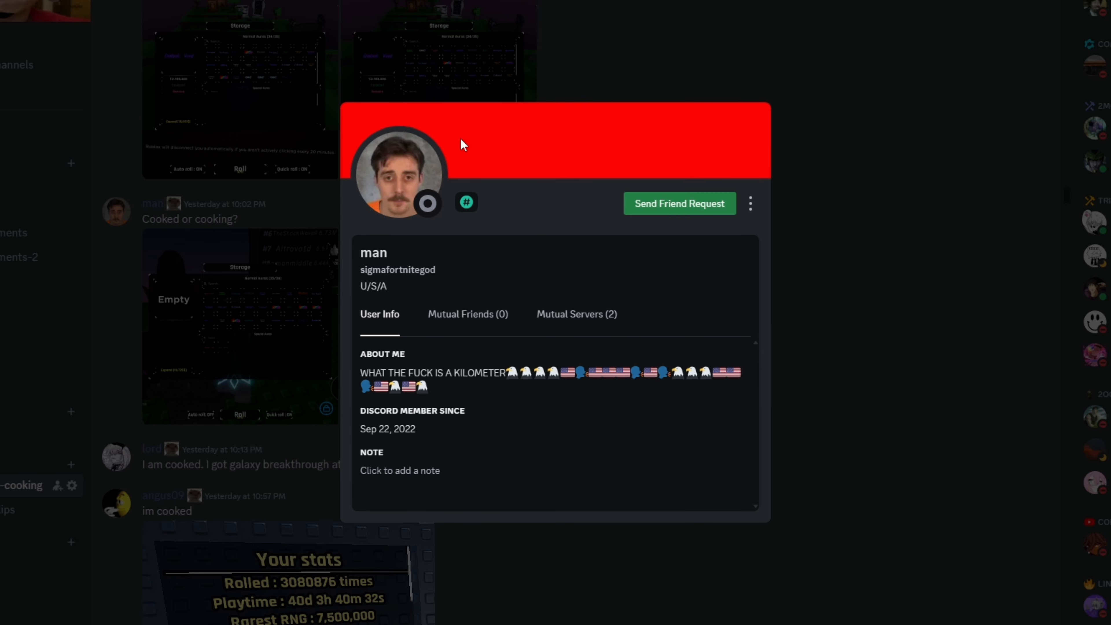
pyautogui.moveTo(472, 243)
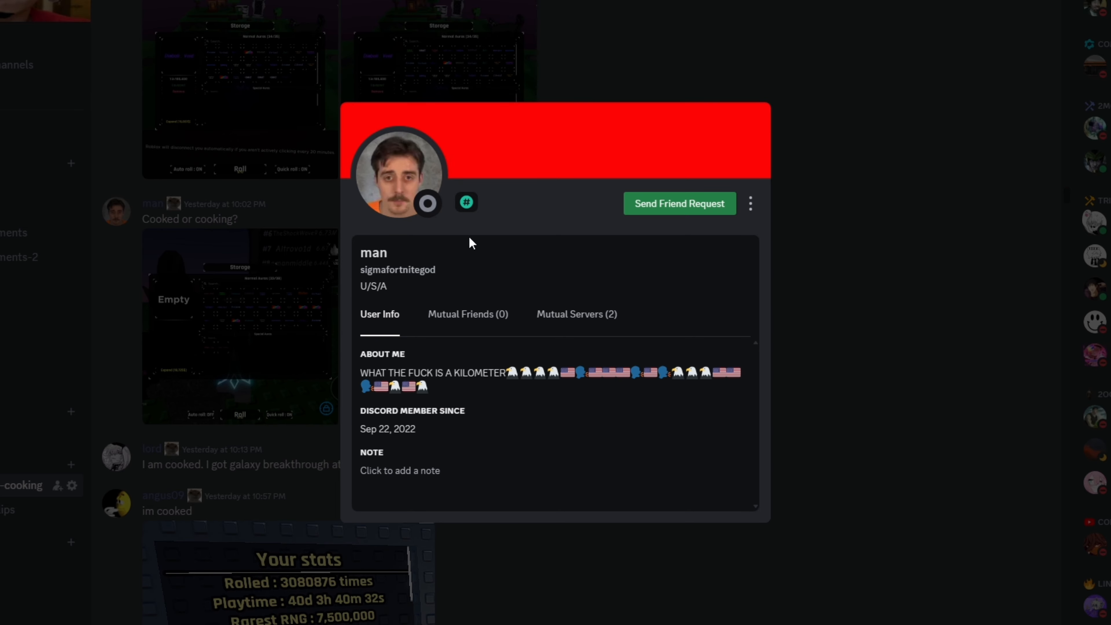
pyautogui.moveTo(417, 173)
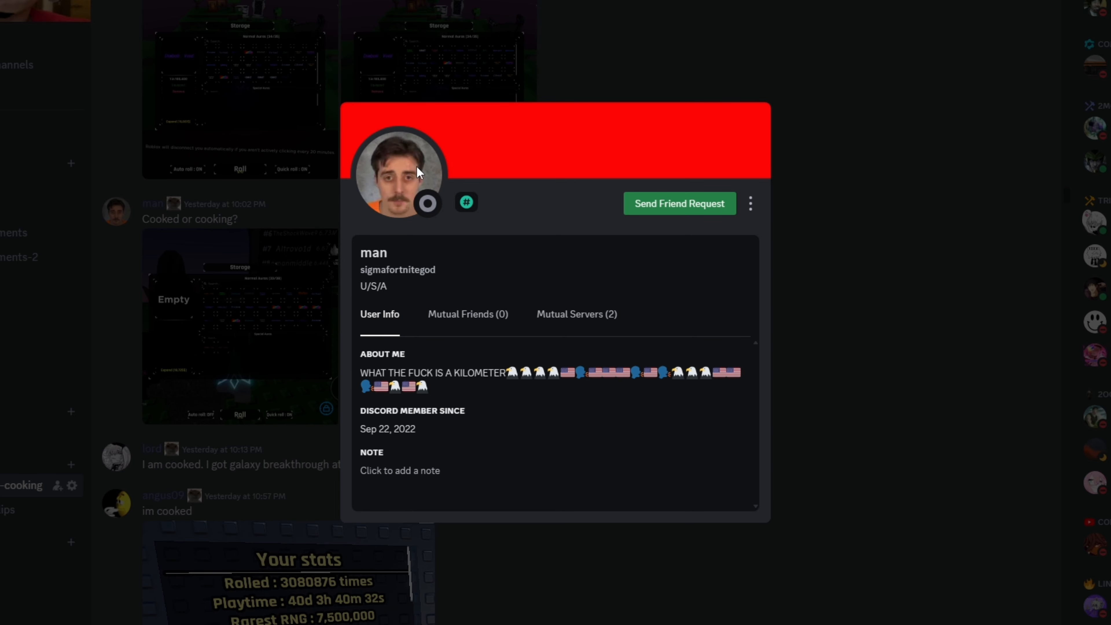
pyautogui.moveTo(416, 186)
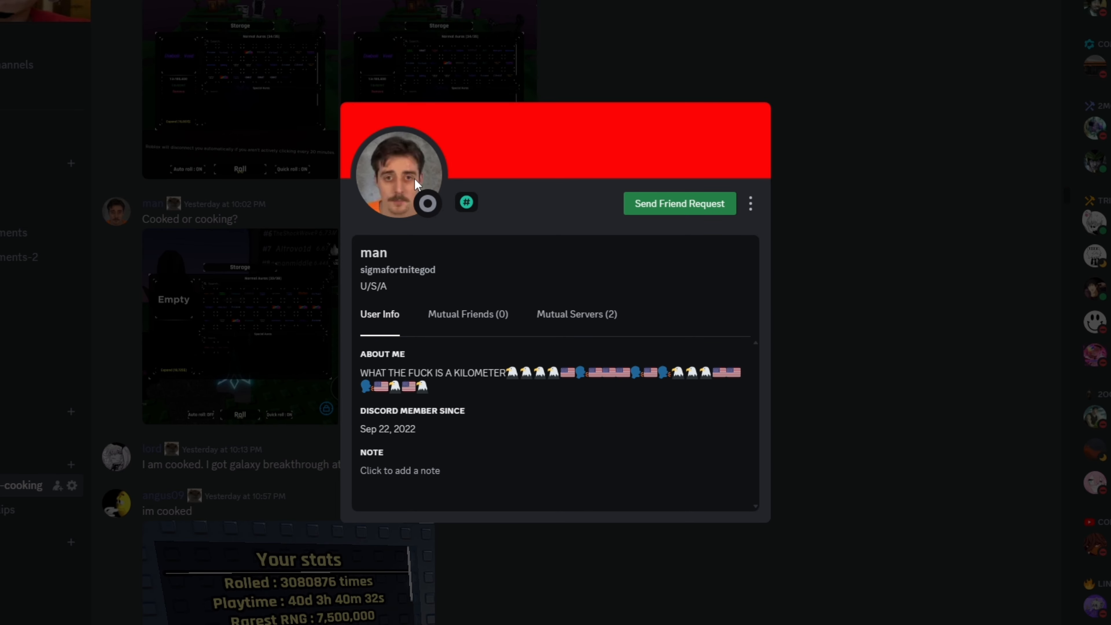
pyautogui.moveTo(424, 212)
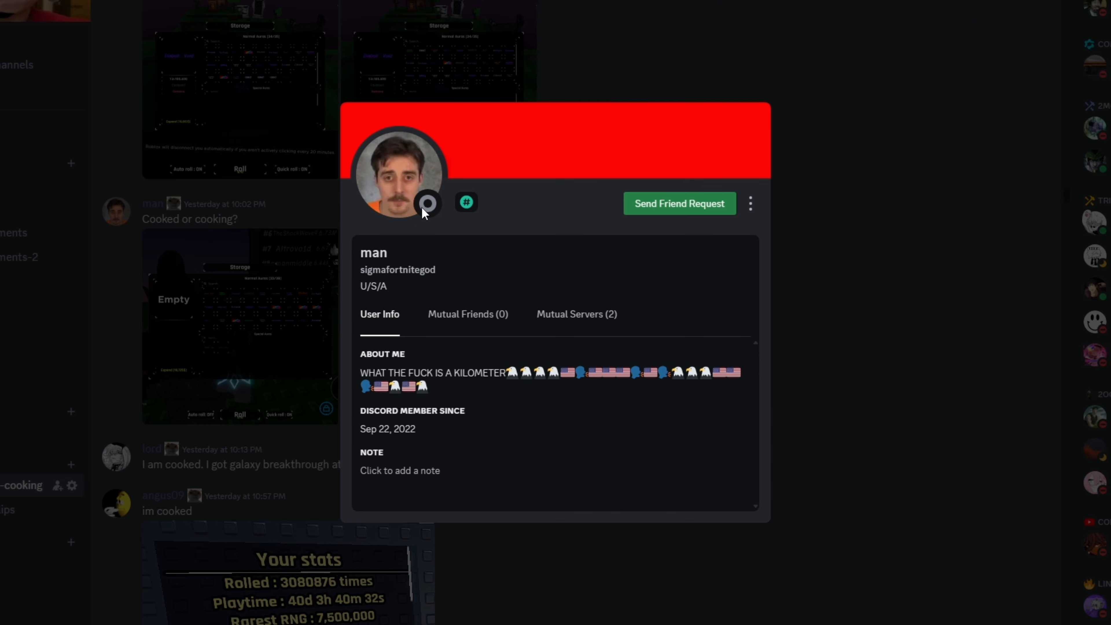
pyautogui.moveTo(508, 158)
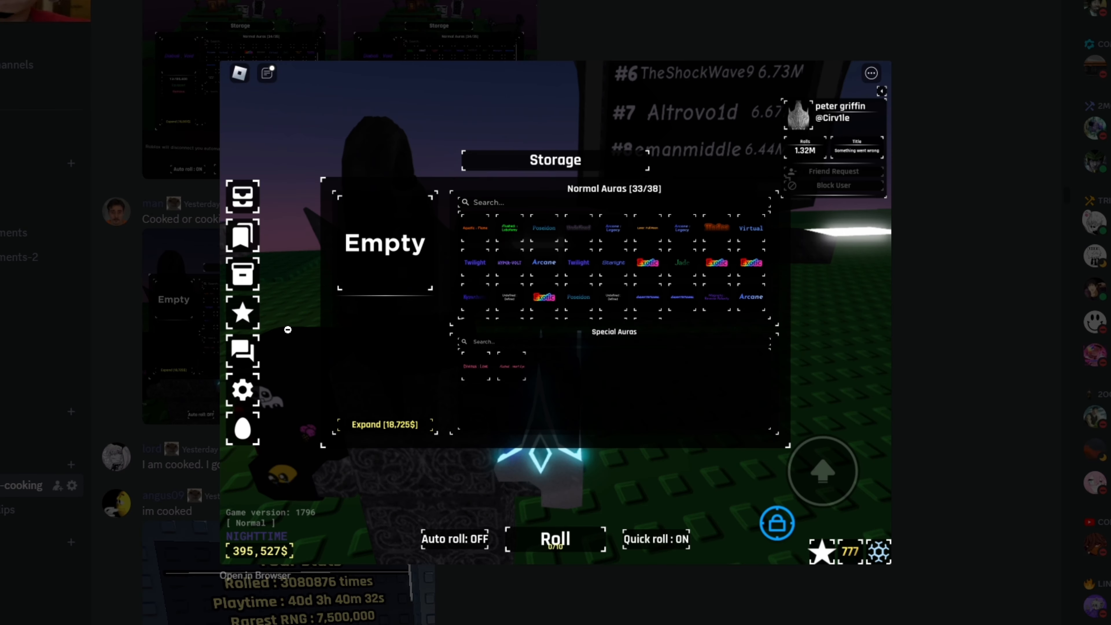
pyautogui.moveTo(680, 243)
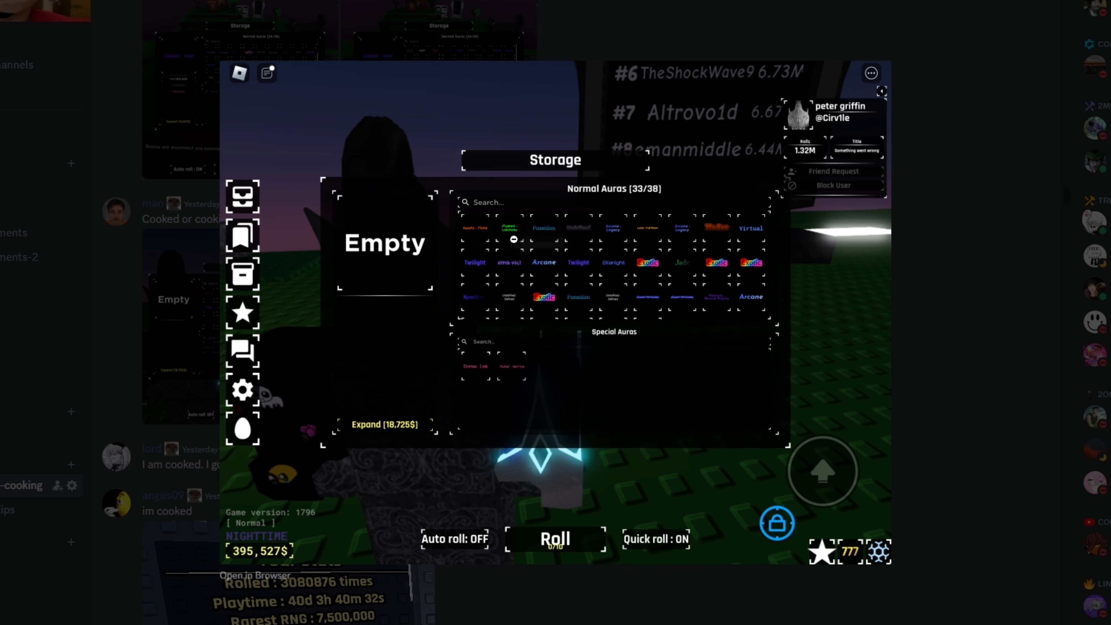
pyautogui.moveTo(619, 305)
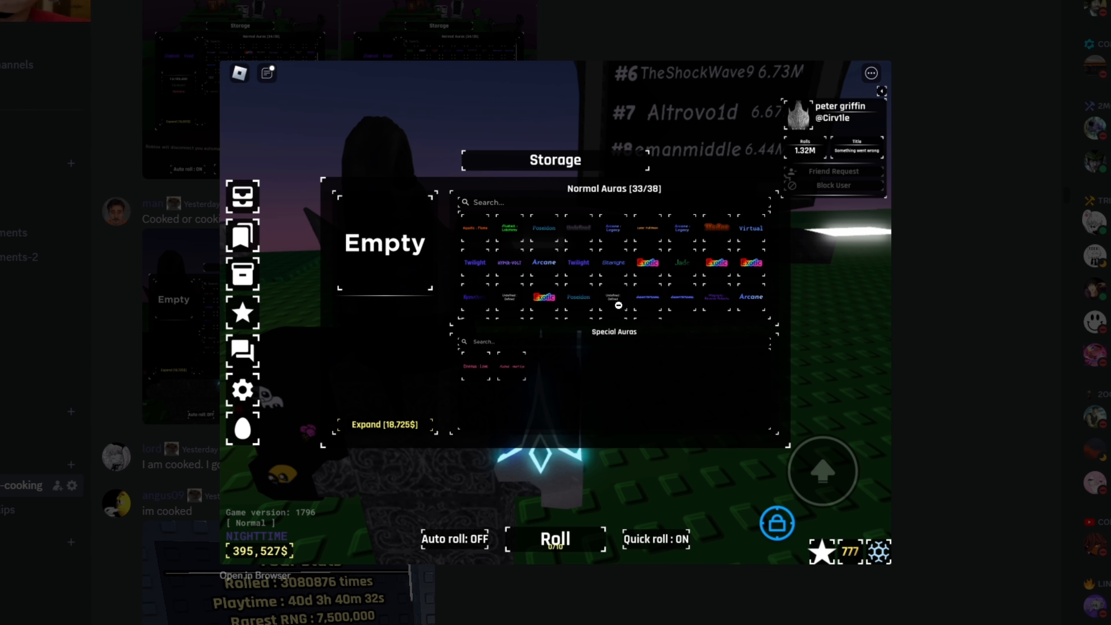
pyautogui.moveTo(700, 253)
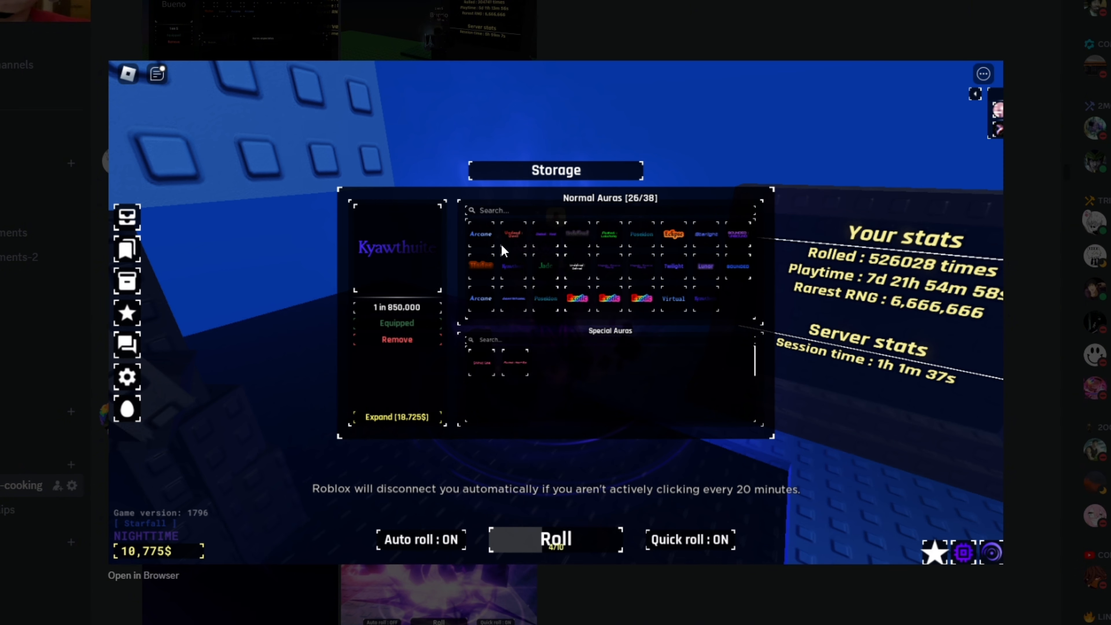
pyautogui.moveTo(681, 258)
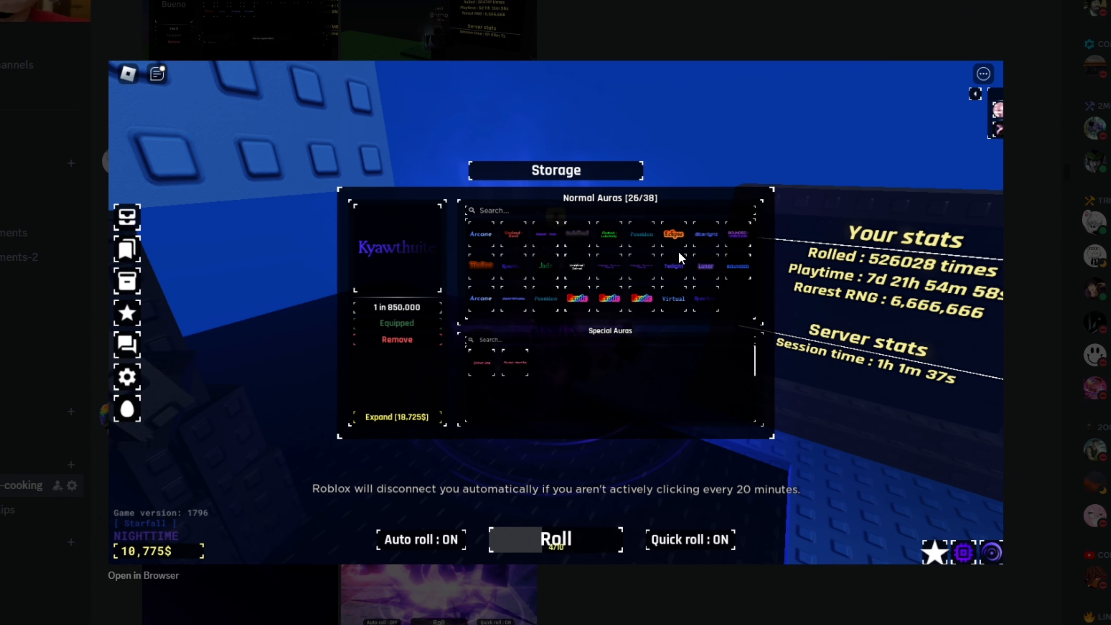
pyautogui.moveTo(344, 348)
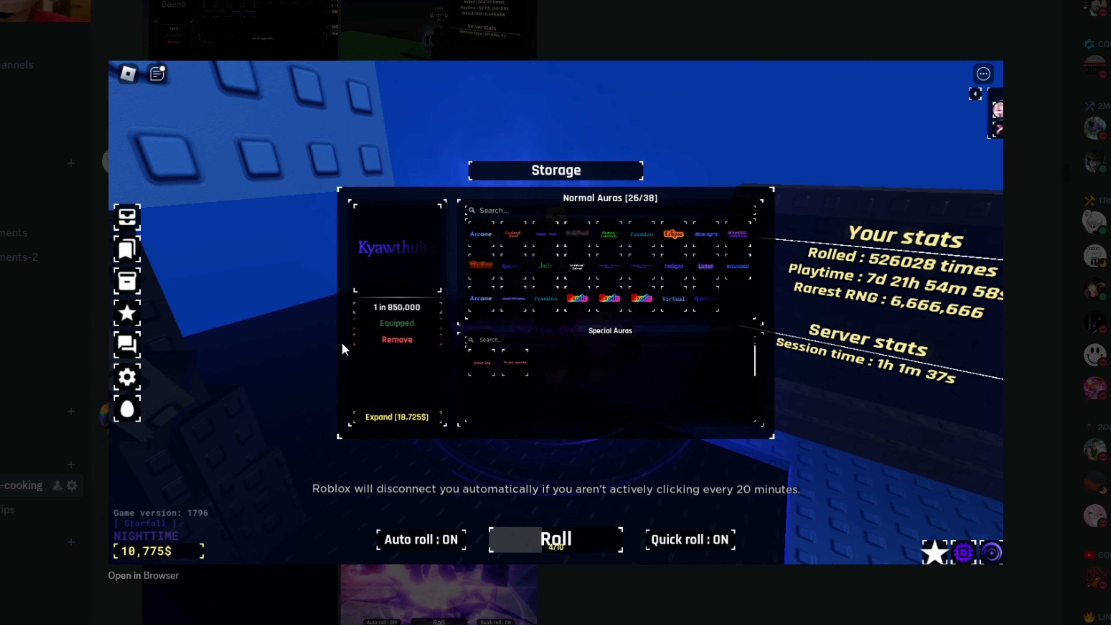
pyautogui.moveTo(941, 282)
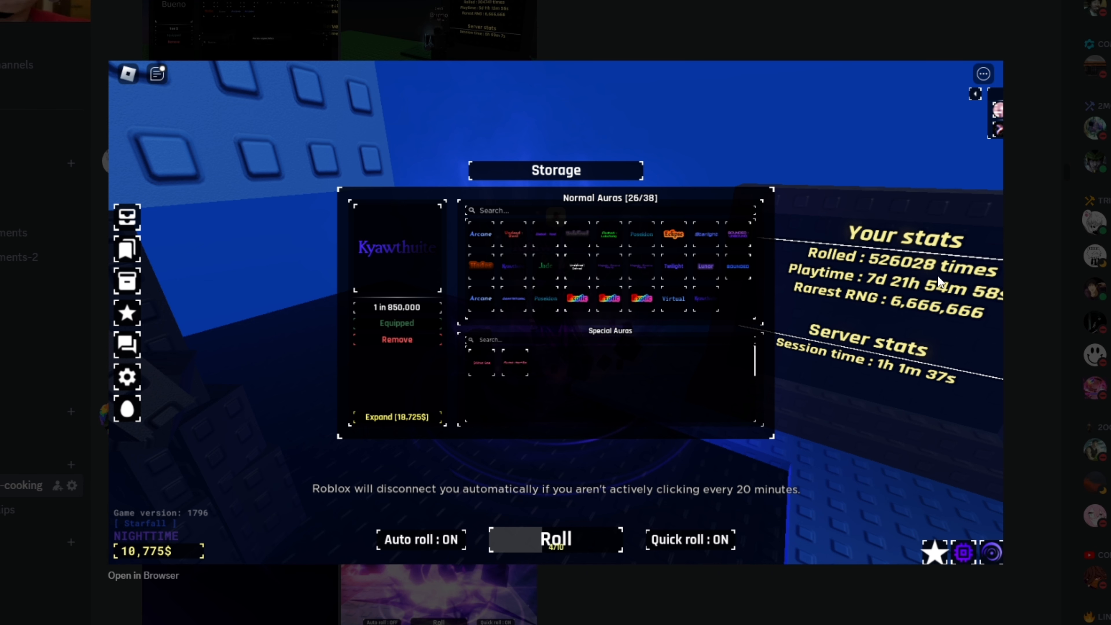
pyautogui.moveTo(904, 271)
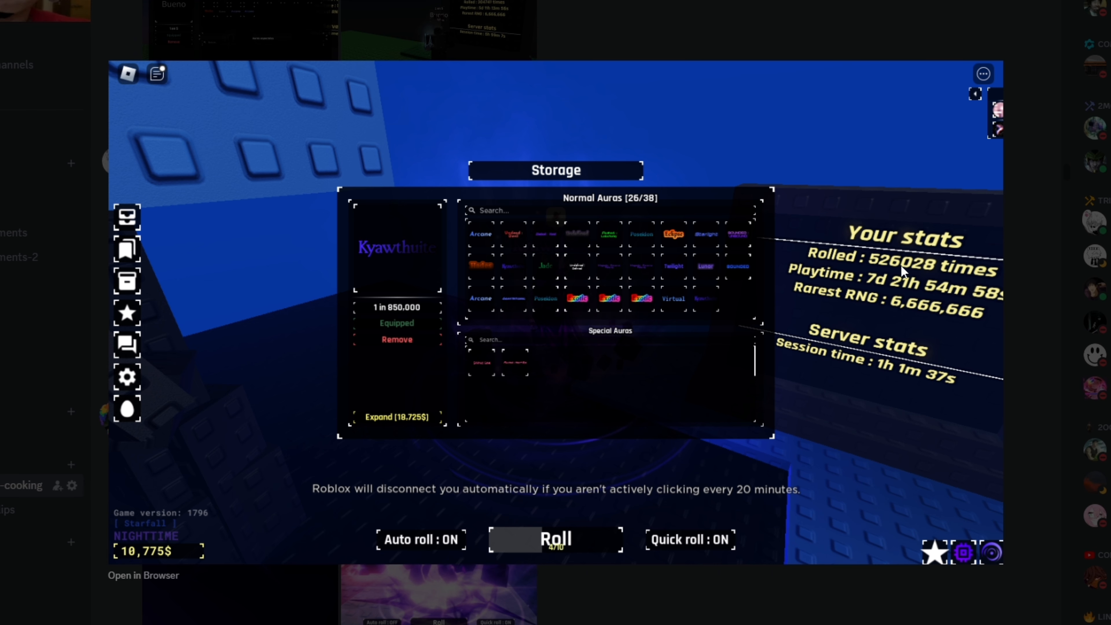
pyautogui.moveTo(499, 300)
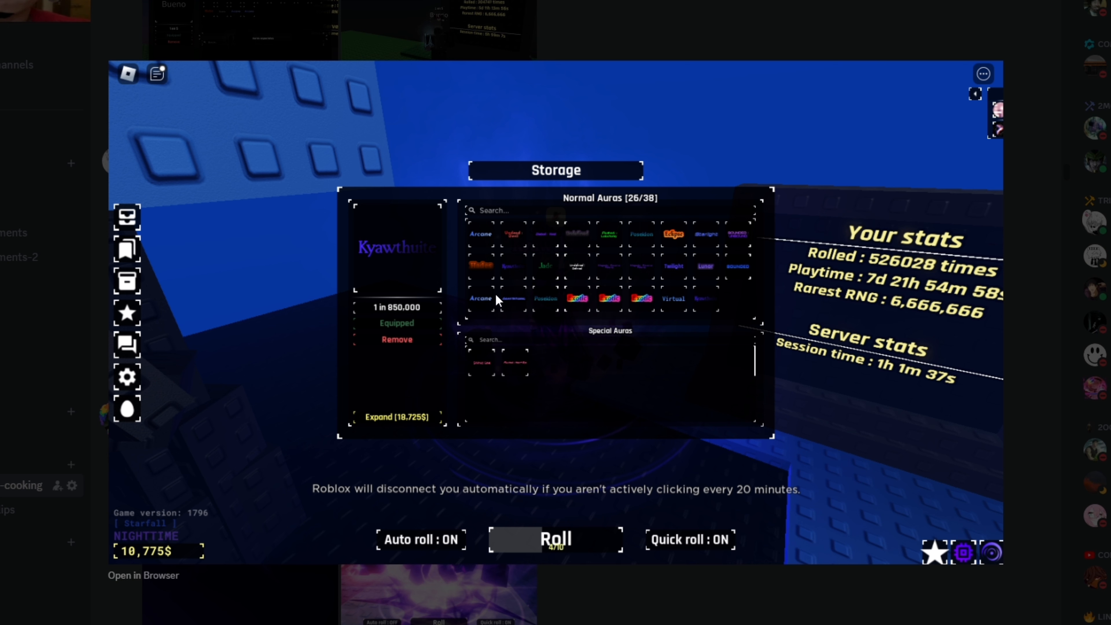
pyautogui.moveTo(1055, 338)
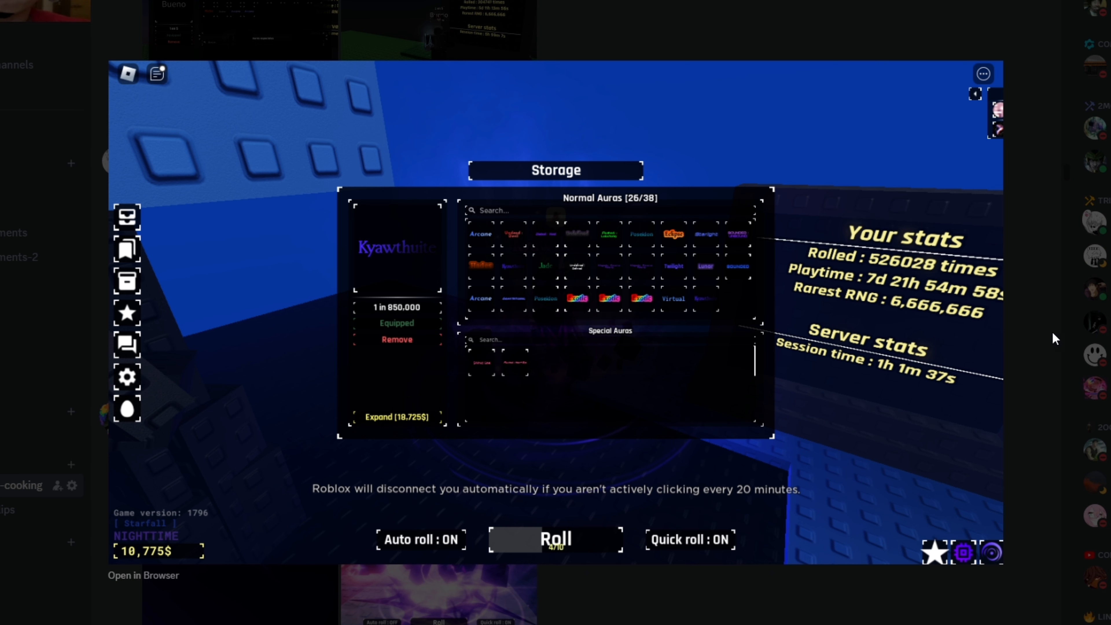
pyautogui.scroll(-3)
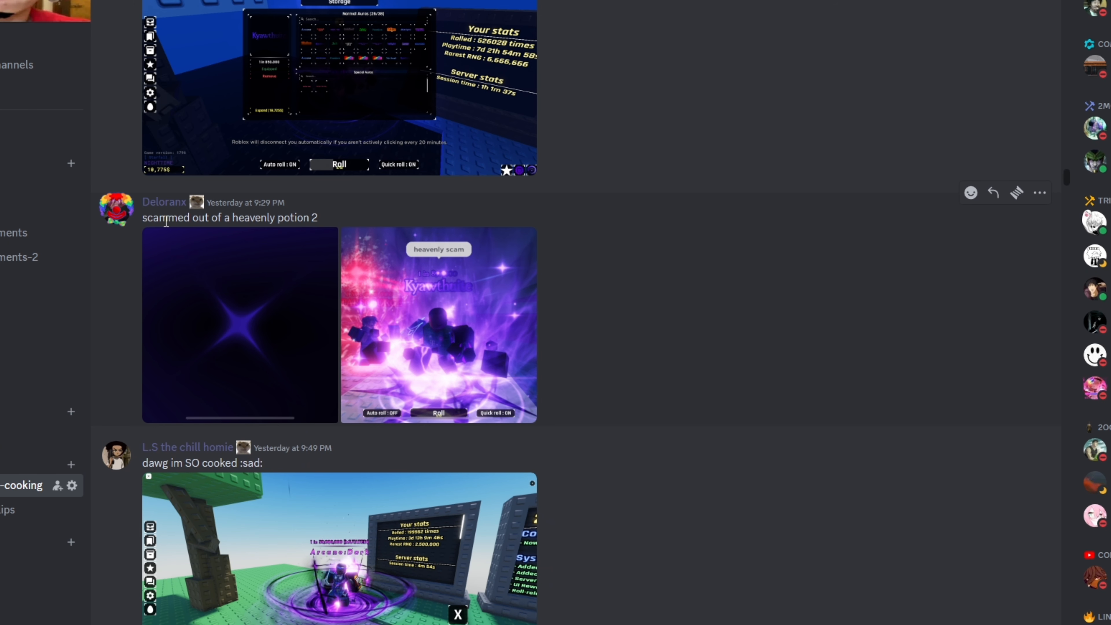
pyautogui.moveTo(283, 311)
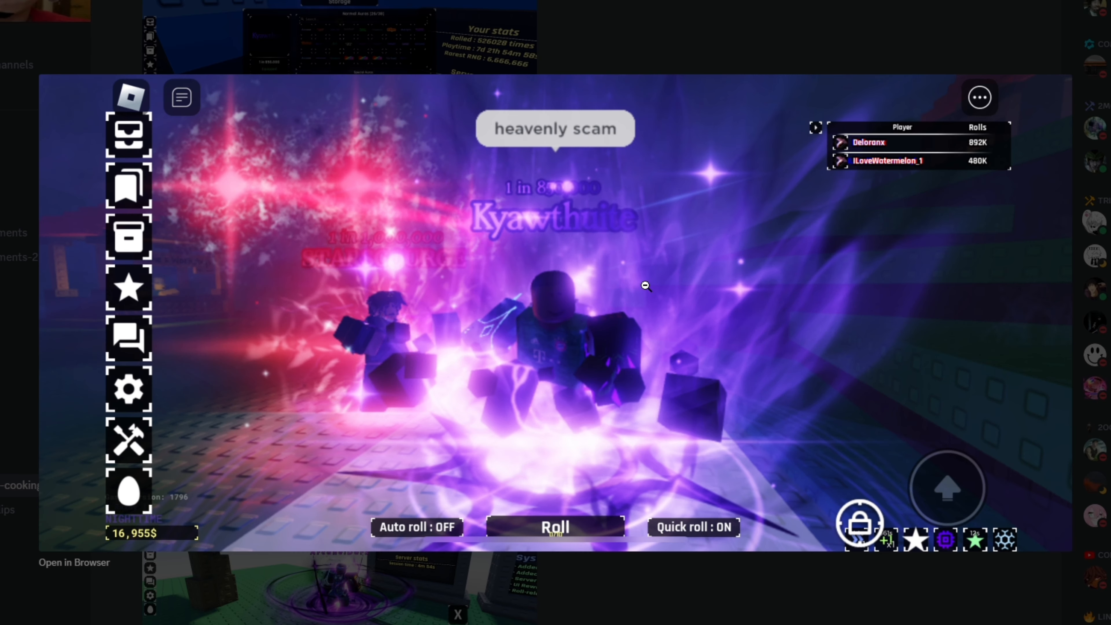
pyautogui.moveTo(640, 319)
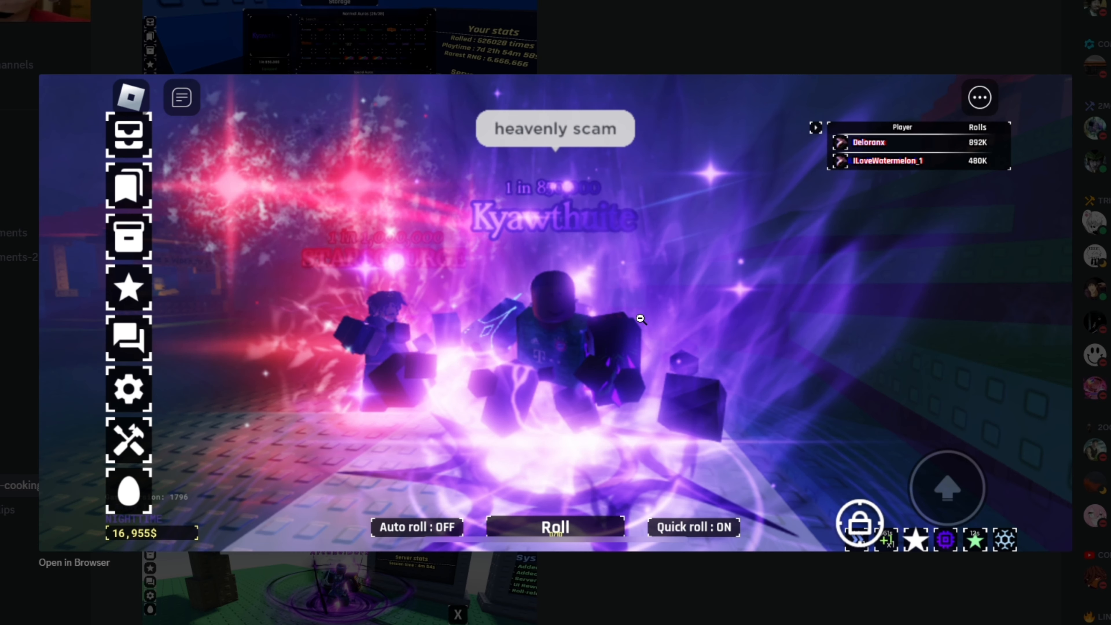
pyautogui.moveTo(982, 138)
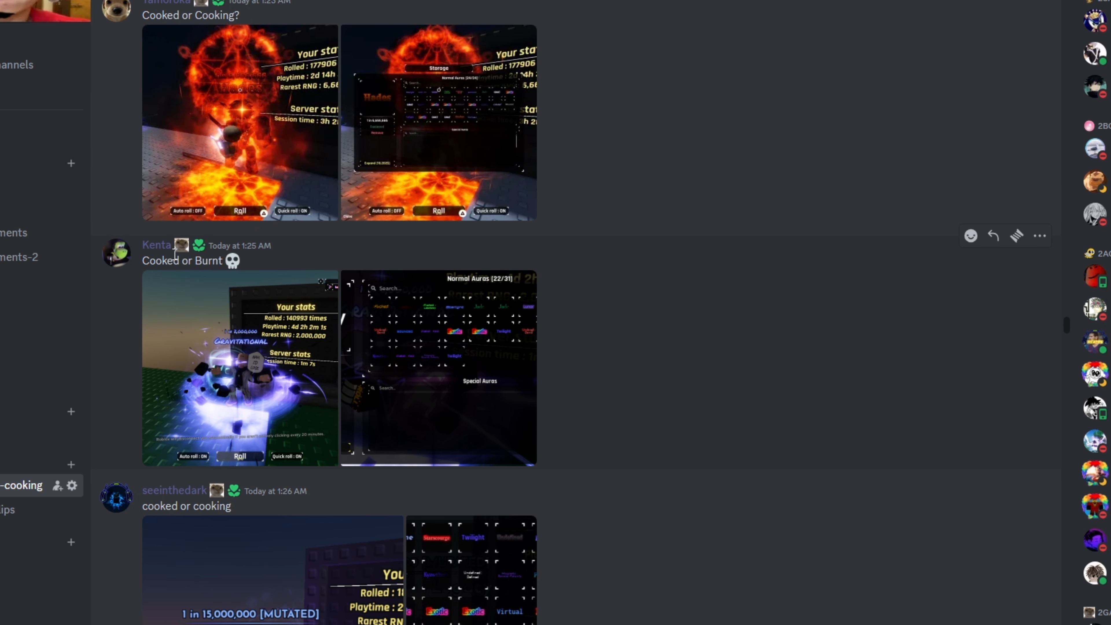
pyautogui.moveTo(253, 280)
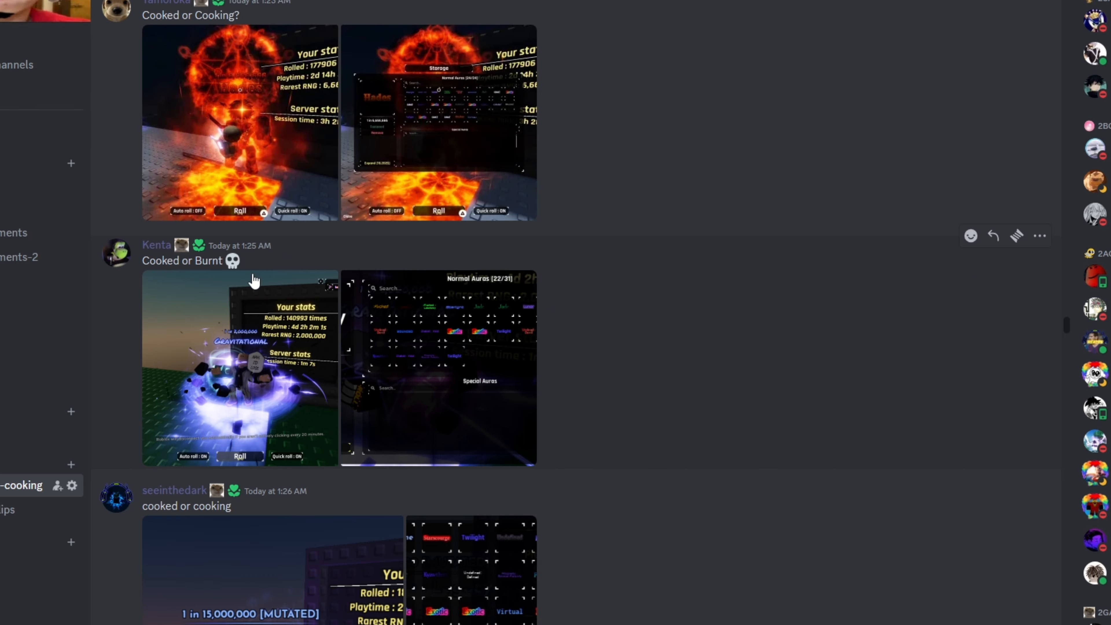
# - Enlarge Kenta's 'Cooked or Burnt' inventory screenshot showing 22 of 31 normal auras
pyautogui.click(239, 365)
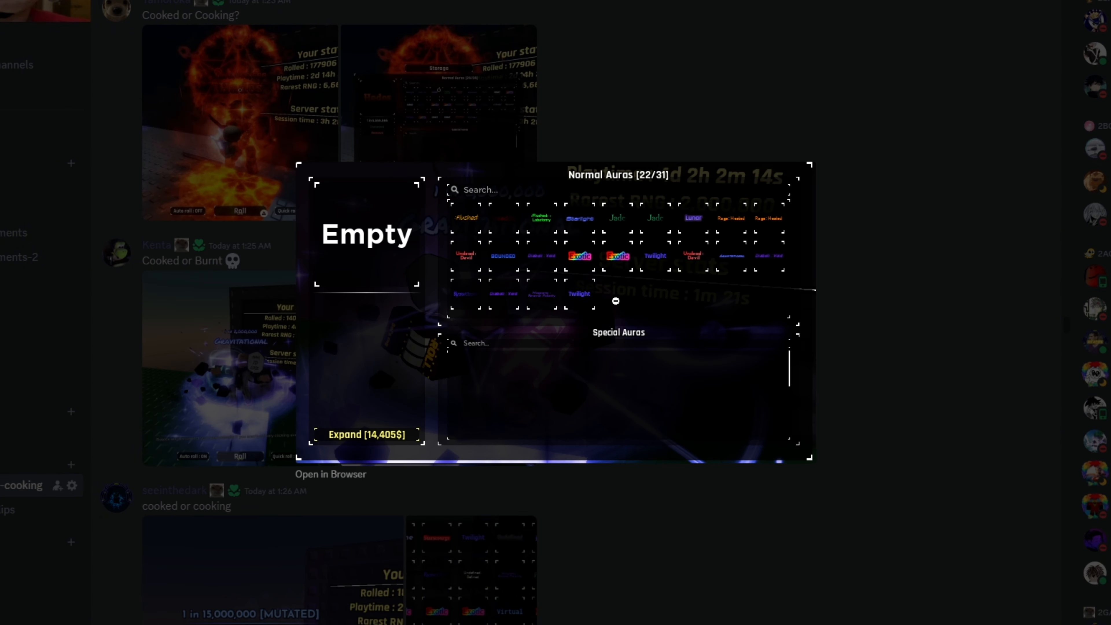
pyautogui.moveTo(823, 207)
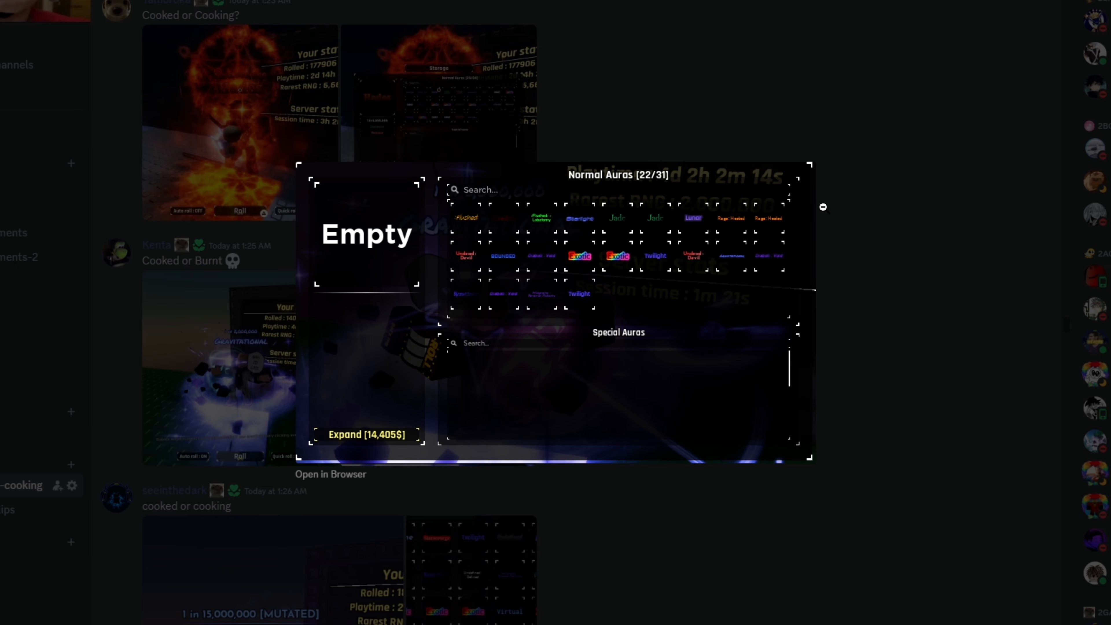